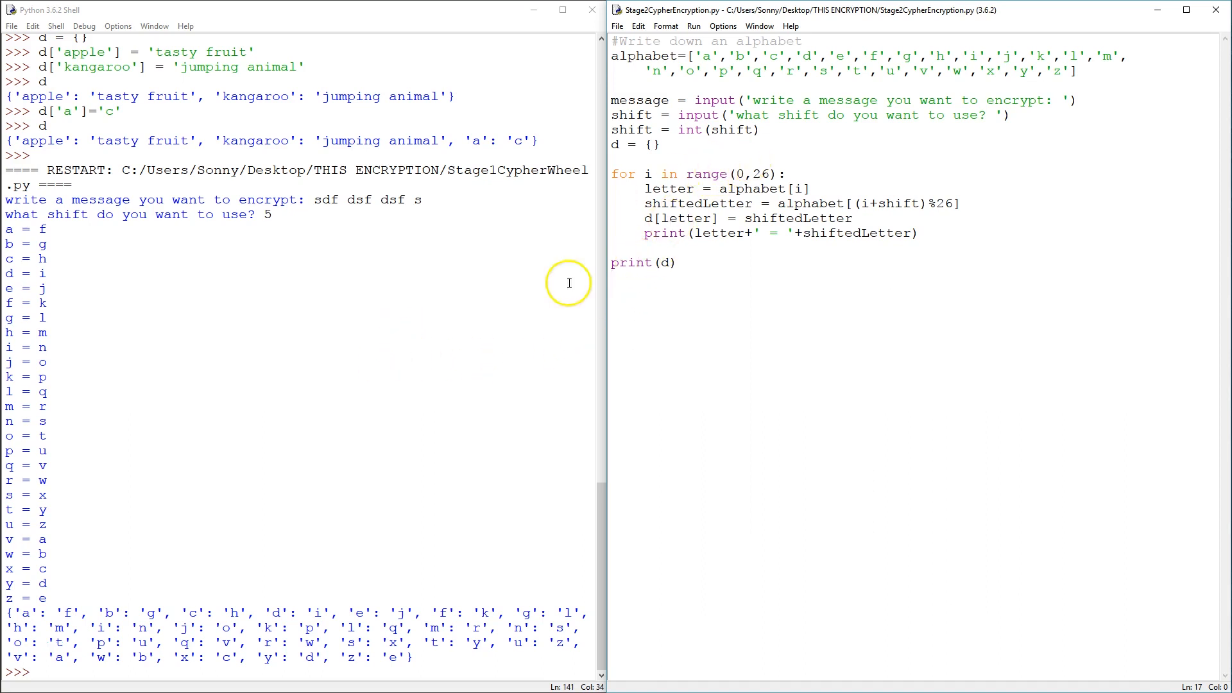
{"action": "mouse_move", "coordinate": [428, 207]}
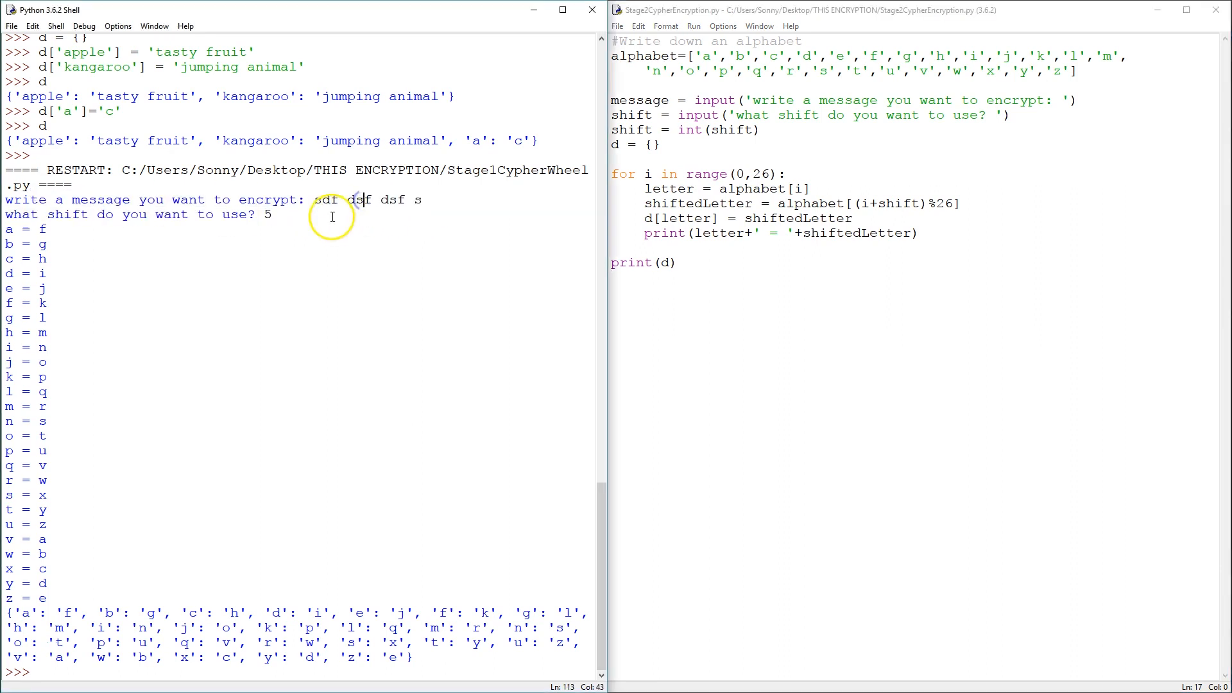
{"action": "mouse_move", "coordinate": [437, 237]}
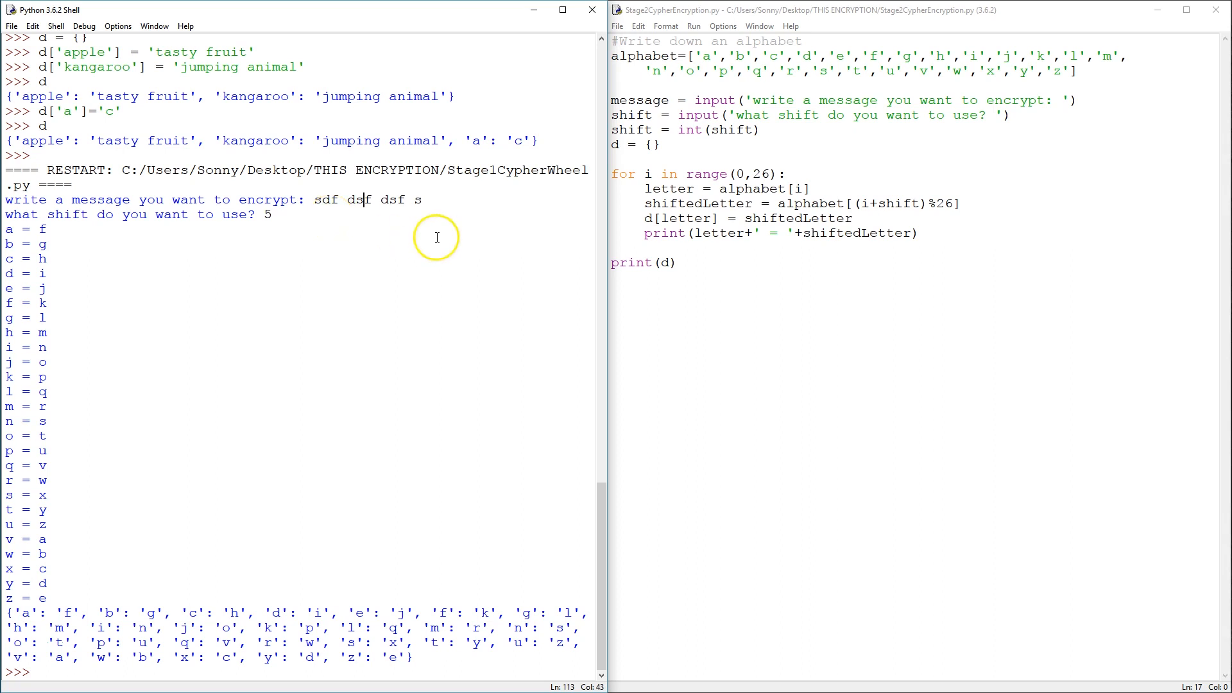
{"action": "mouse_move", "coordinate": [389, 213]}
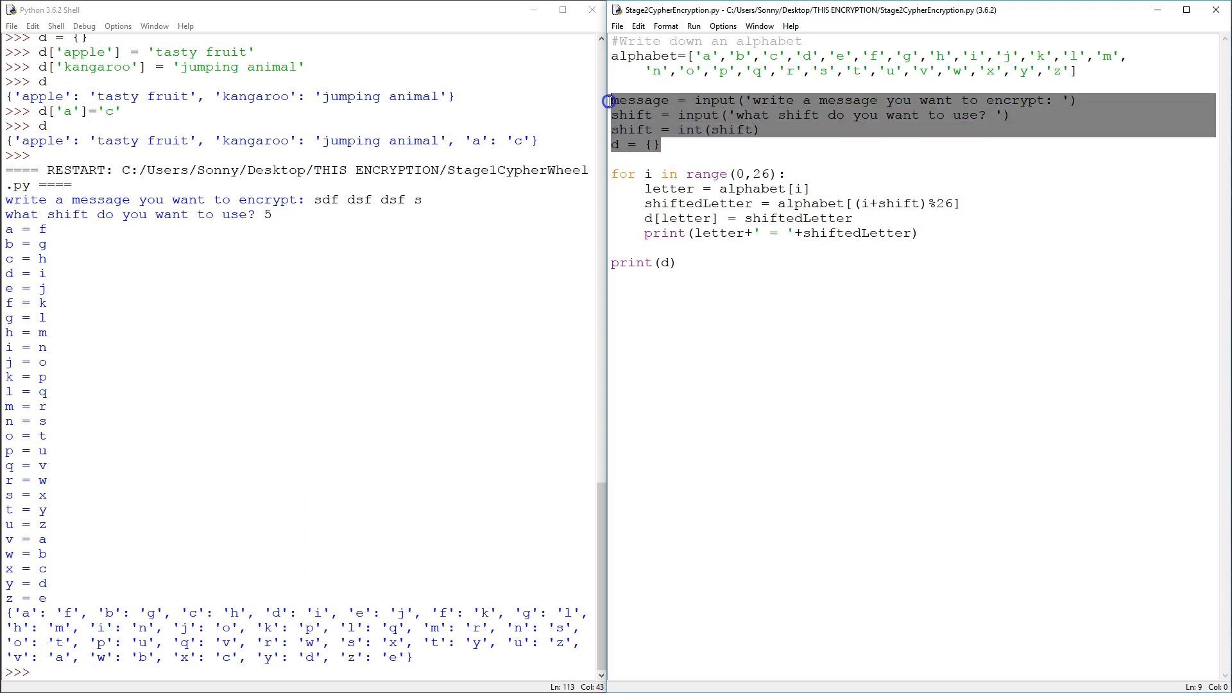
Replace print(d) with a loop 'for letter in message: print(letter)'.
{"action": "left_click", "coordinate": [663, 145]}
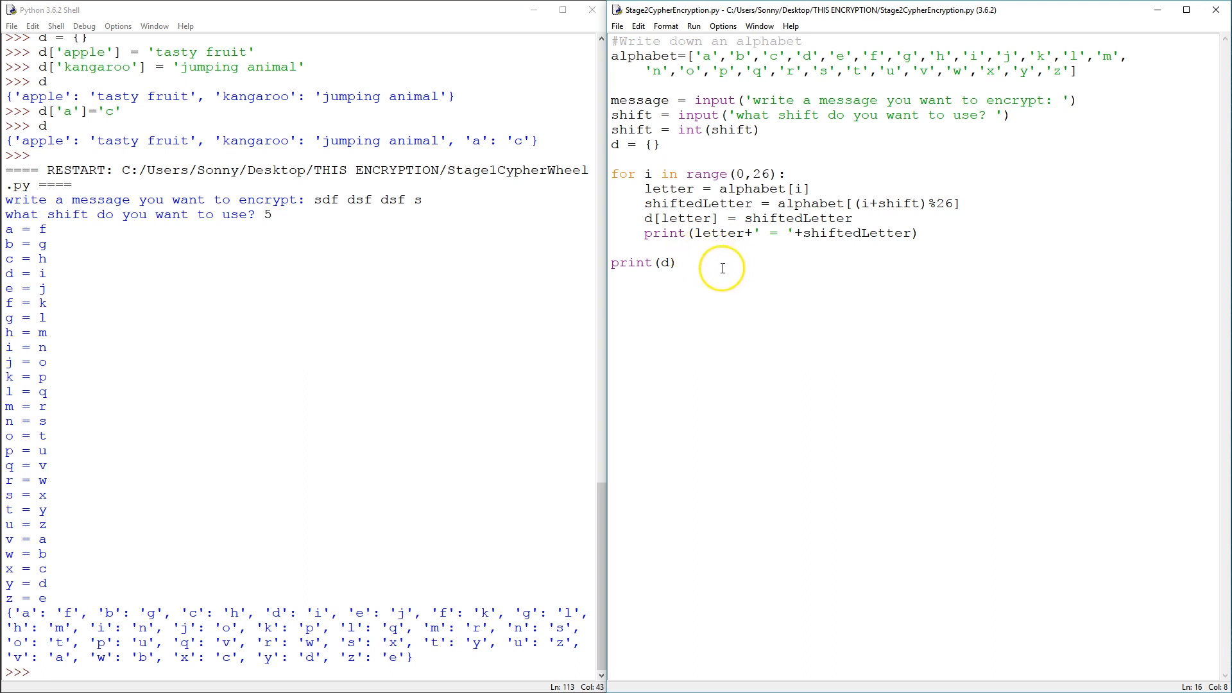
{"action": "key", "text": "enter"}
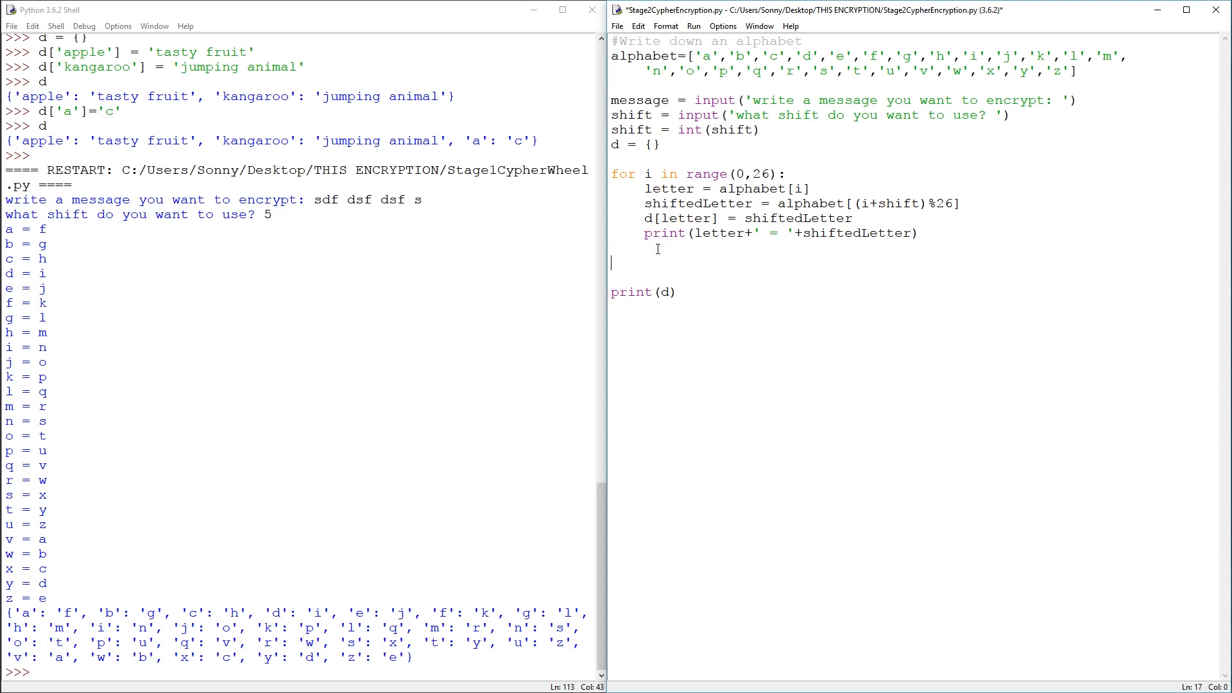
{"action": "key", "text": "Backspace"}
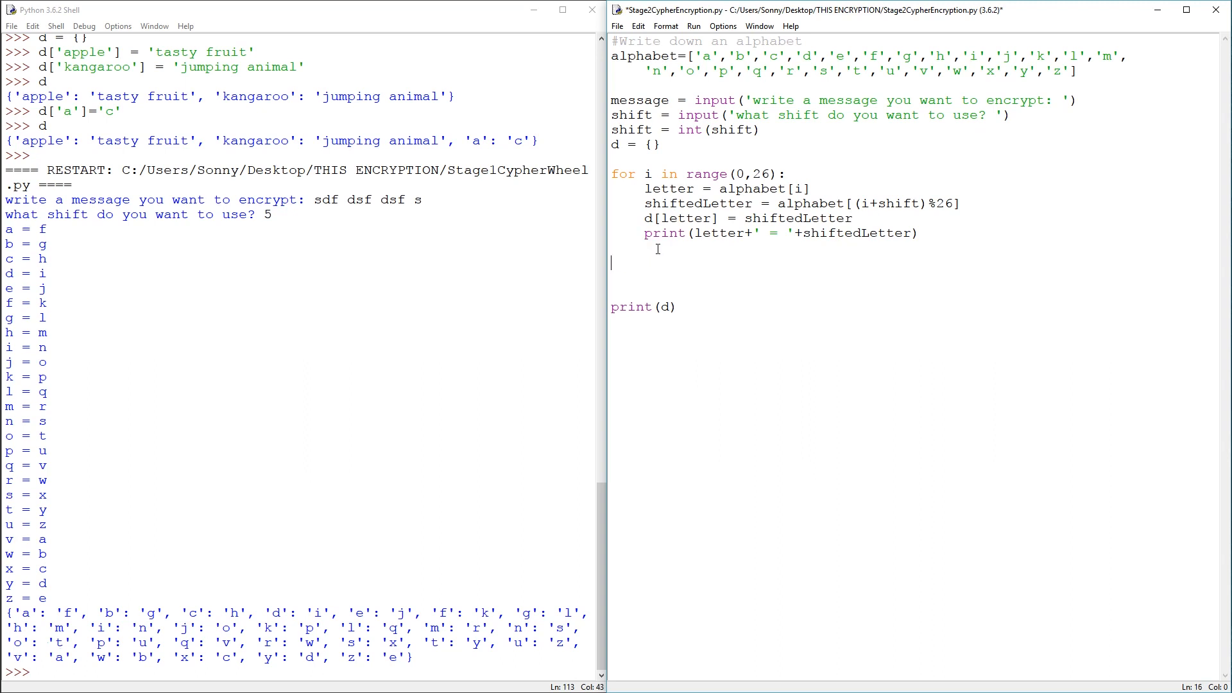
{"action": "type", "text": "for letter"}
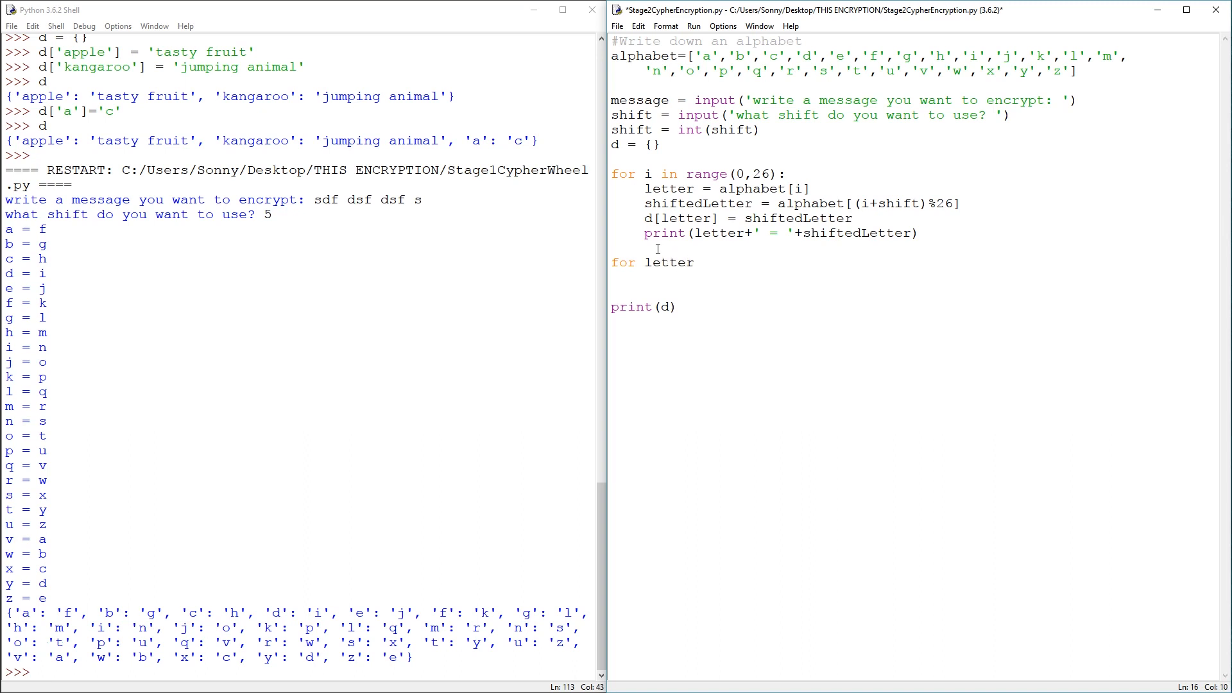
{"action": "type", "text": "in mesa"}
{"action": "type", "text": "print("}
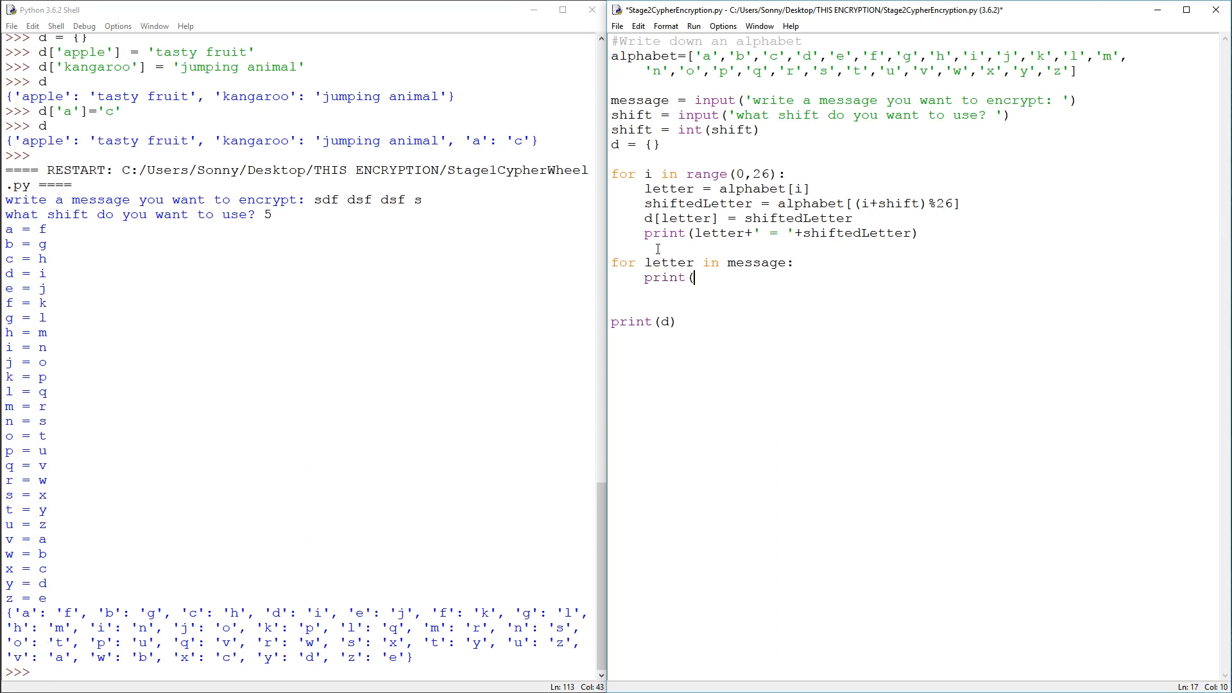
{"action": "type", "text": "letter)"}
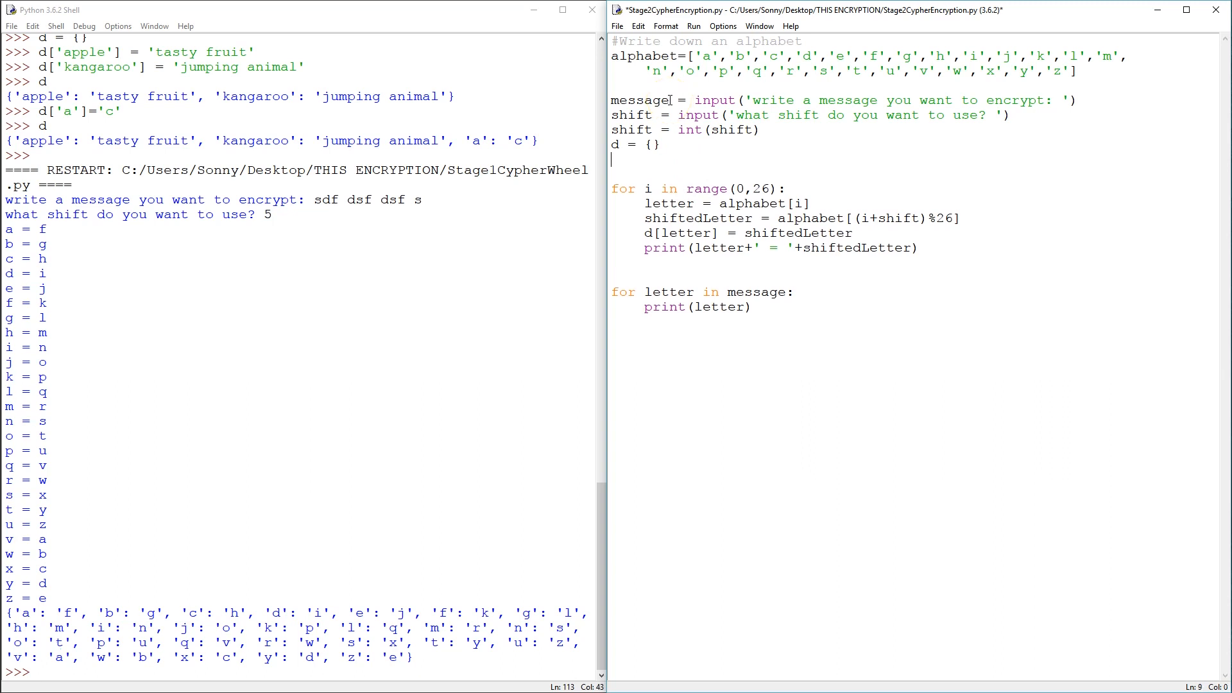
Add an empty cypherText = '' variable under d = {}.
{"action": "type", "text": "cypher"}
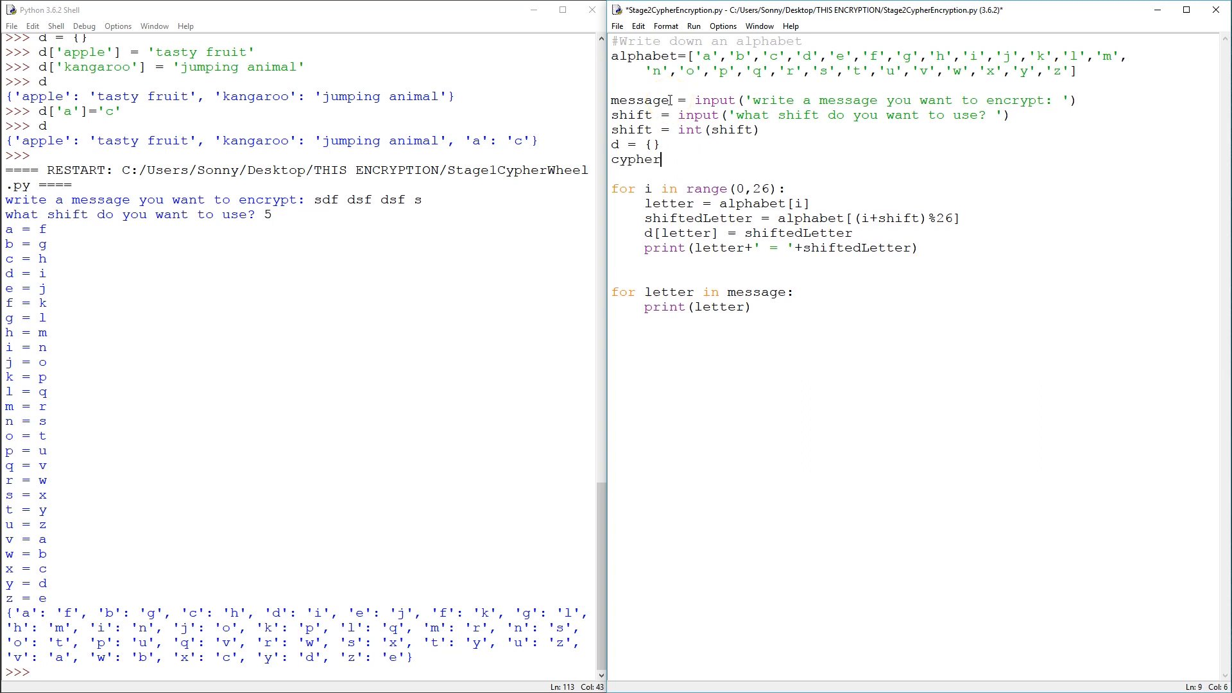
{"action": "type", "text": "Text"}
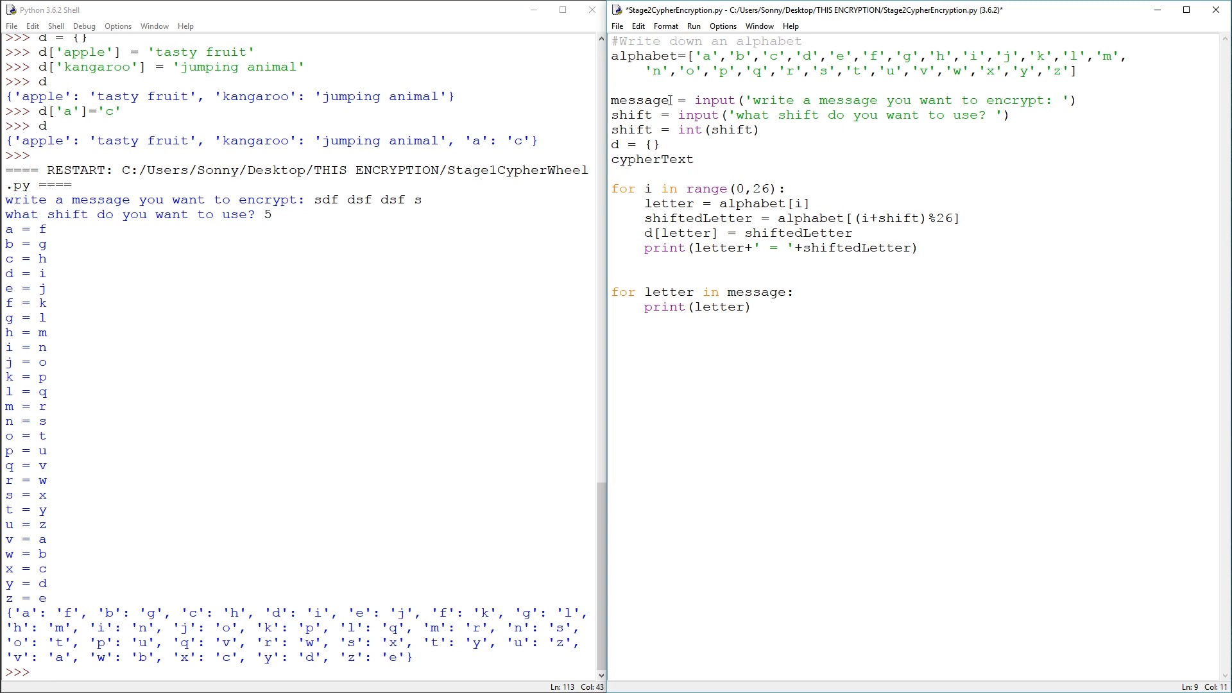
{"action": "type", "text": "= ''"}
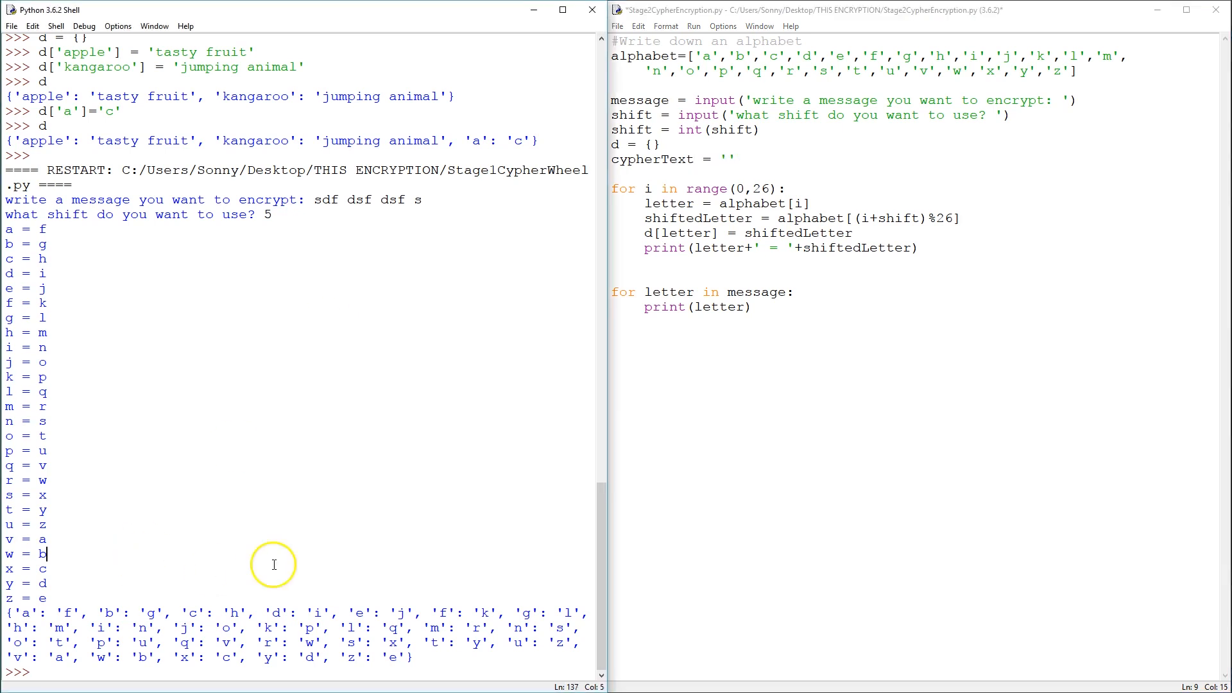
Save and run the script, entering a test message and shift 5 in the Shell.
{"action": "key", "text": "F5"}
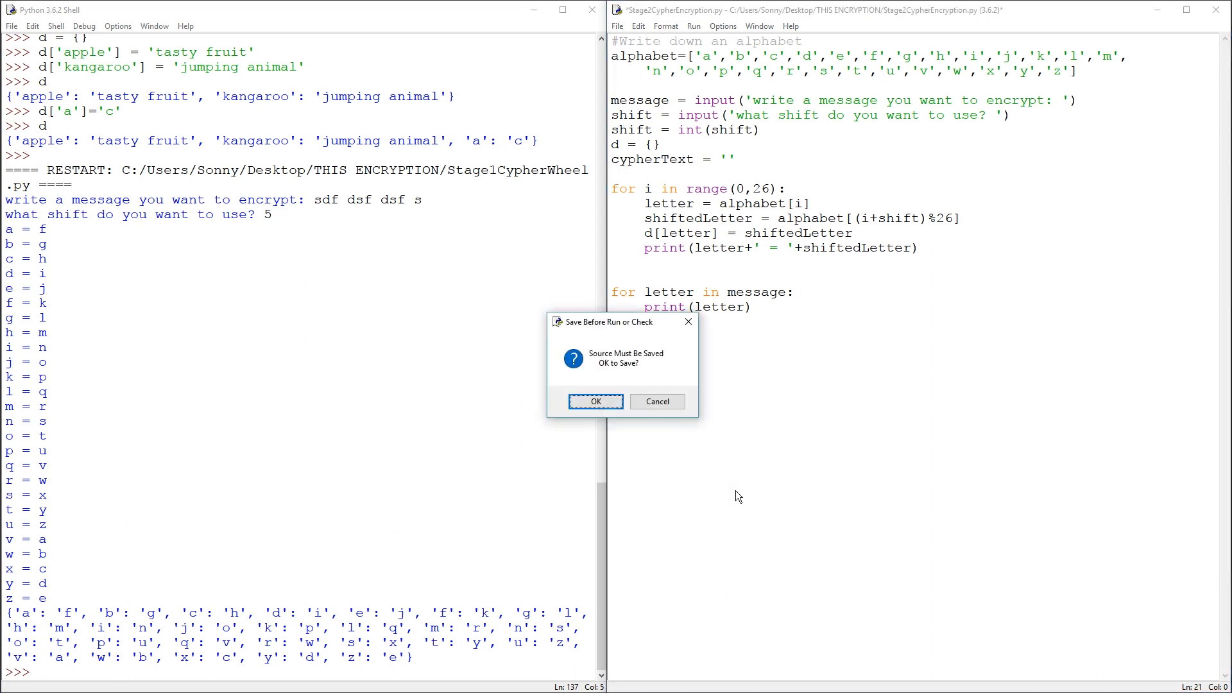
{"action": "left_click", "coordinate": [595, 402]}
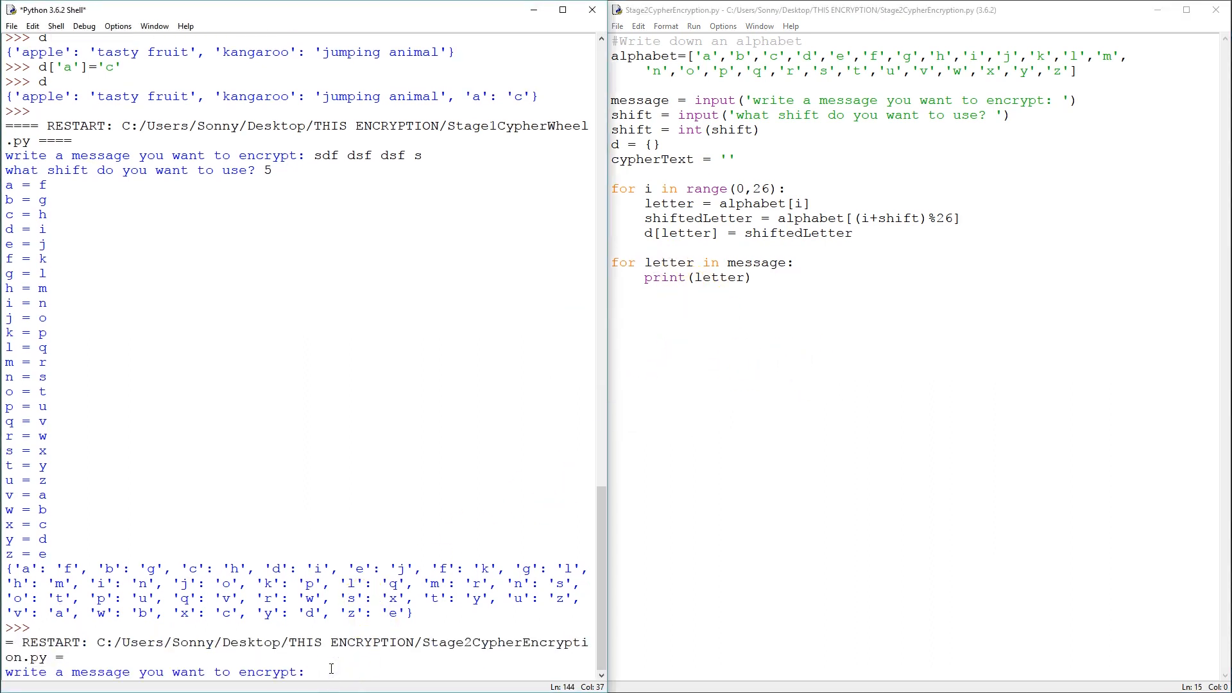
{"action": "type", "text": "This is the message I want to"}
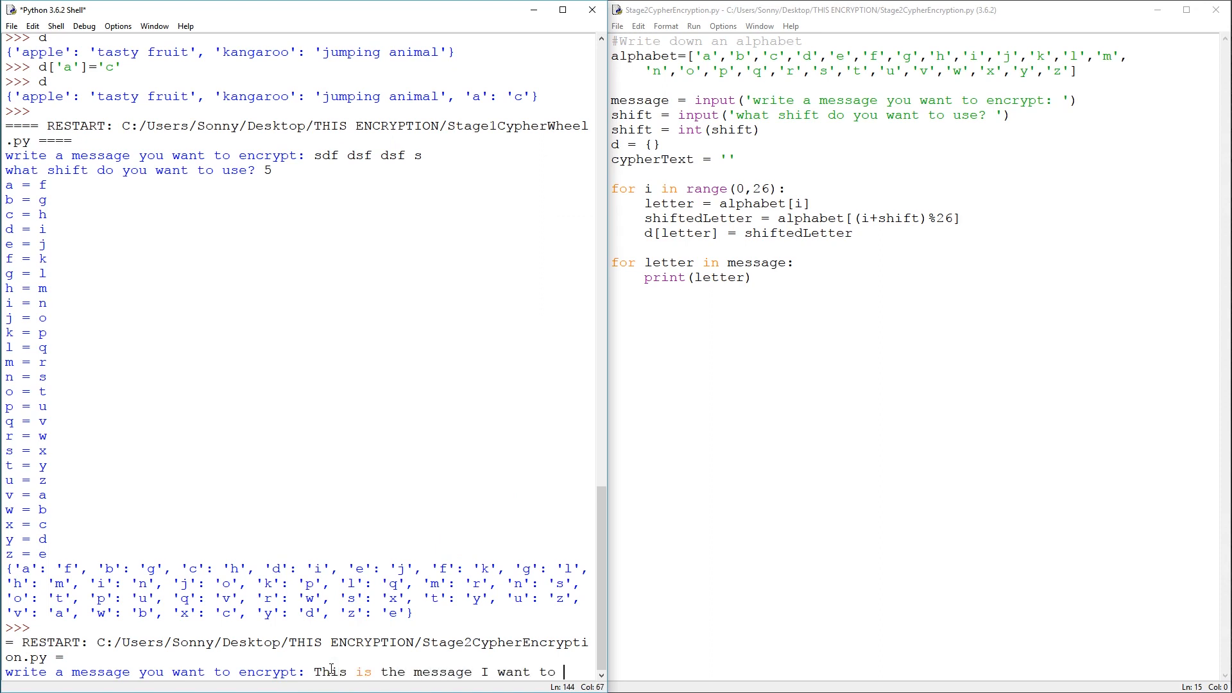
{"action": "type", "text": "encrypt"}
{"action": "type", "text": "5"}
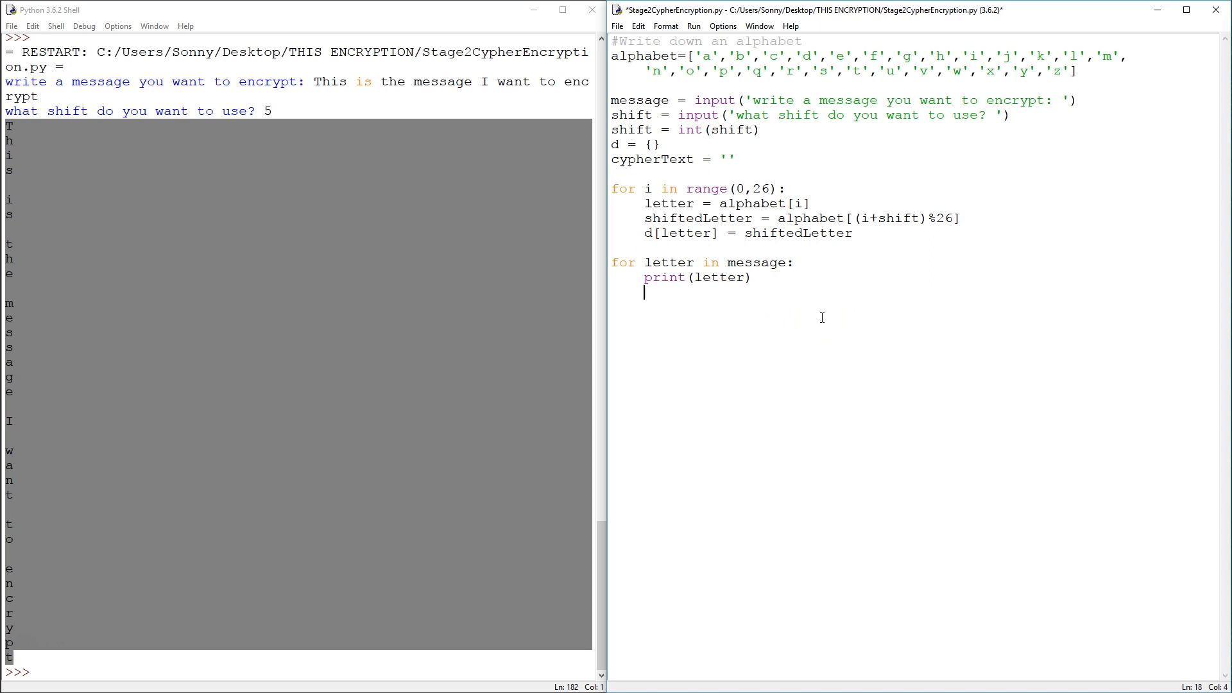
Make the loop map each letter through d with 'letter = d[letter]' and print it.
{"action": "type", "text": "letter"}
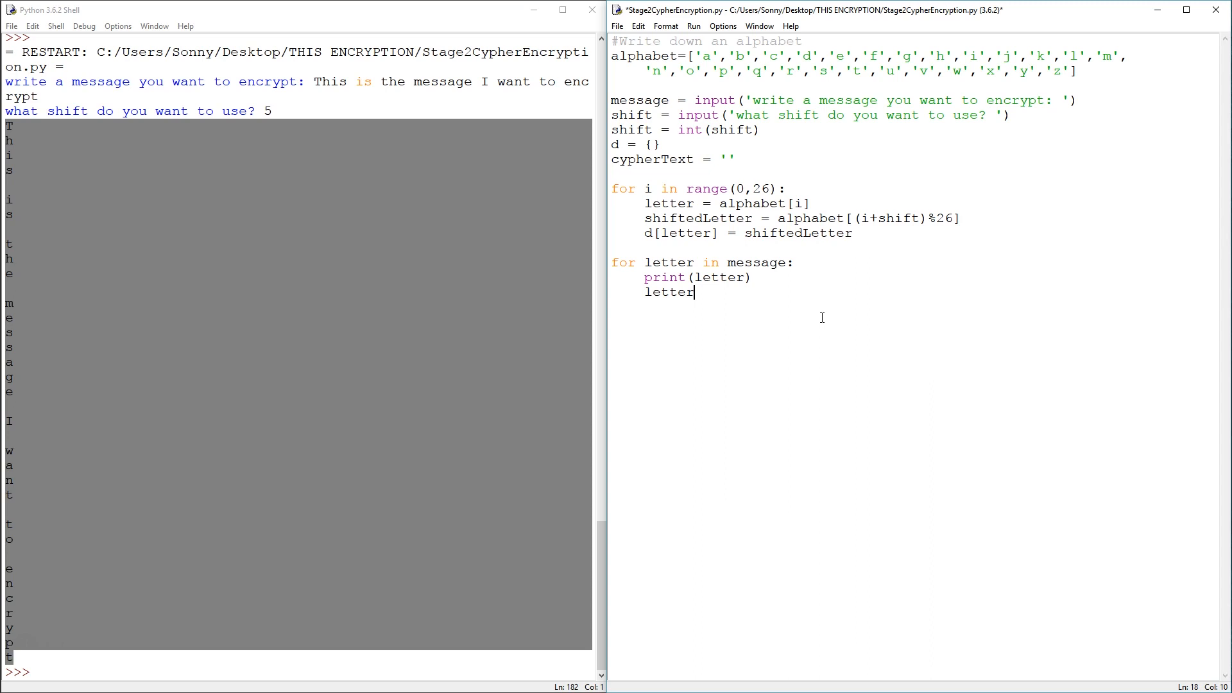
{"action": "type", "text": "="}
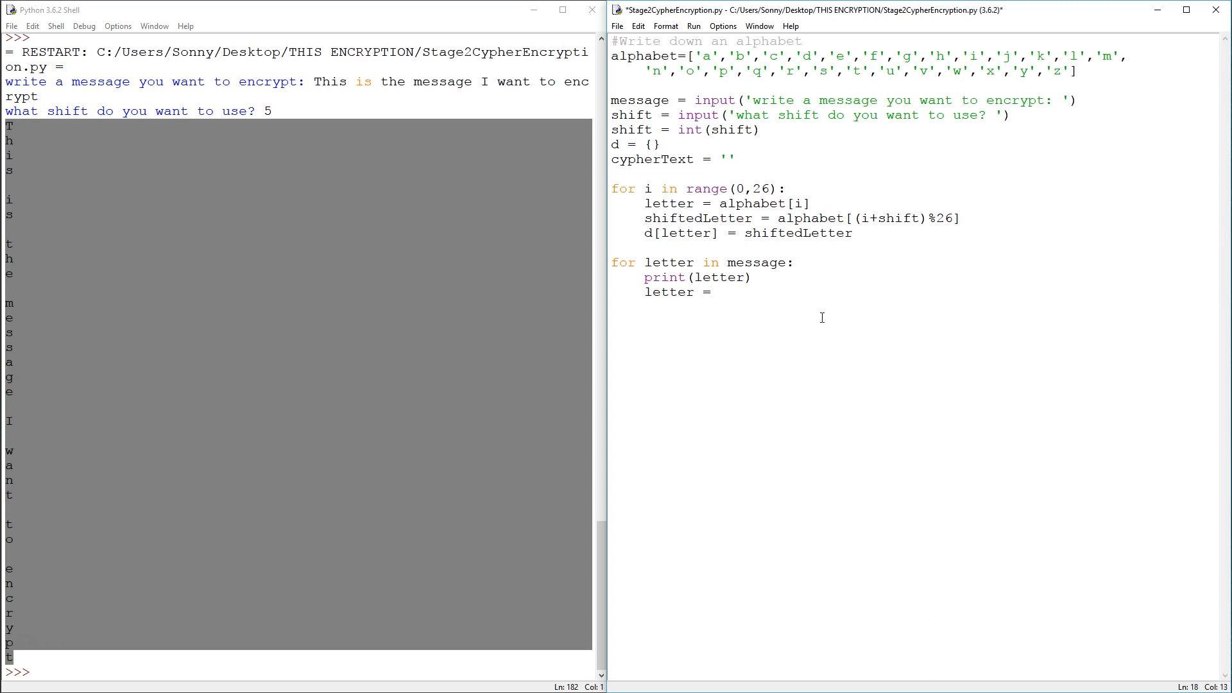
{"action": "type", "text": "d[t"}
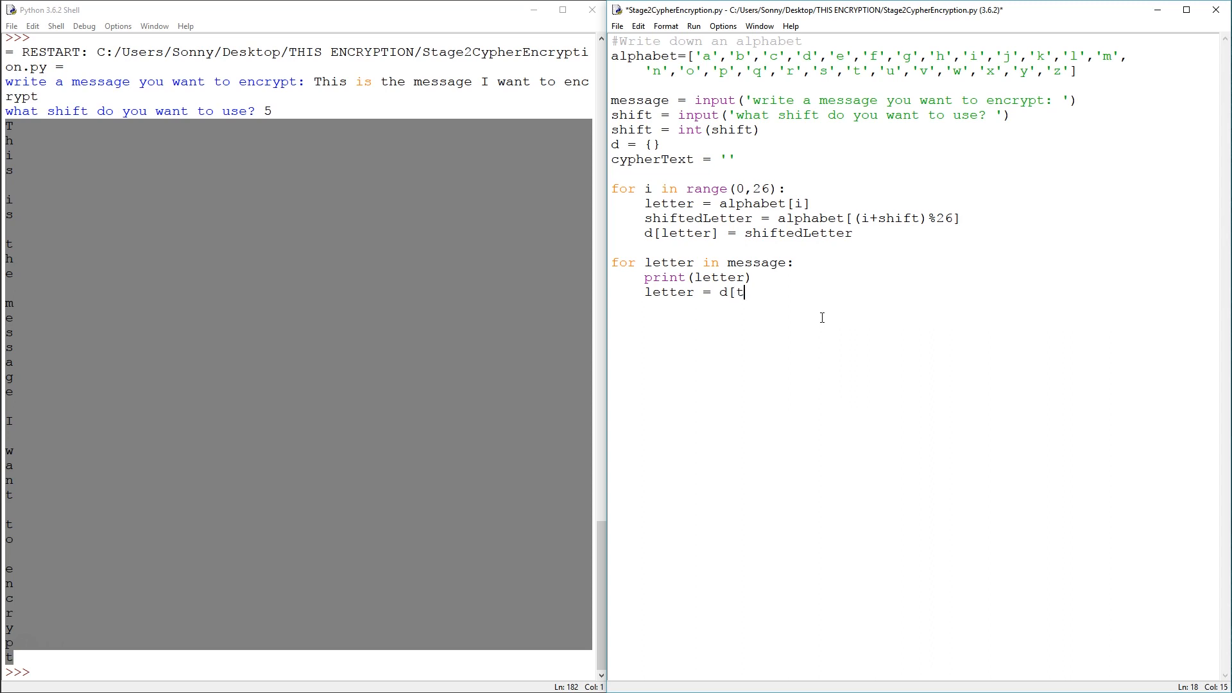
{"action": "key", "text": "backspace"}
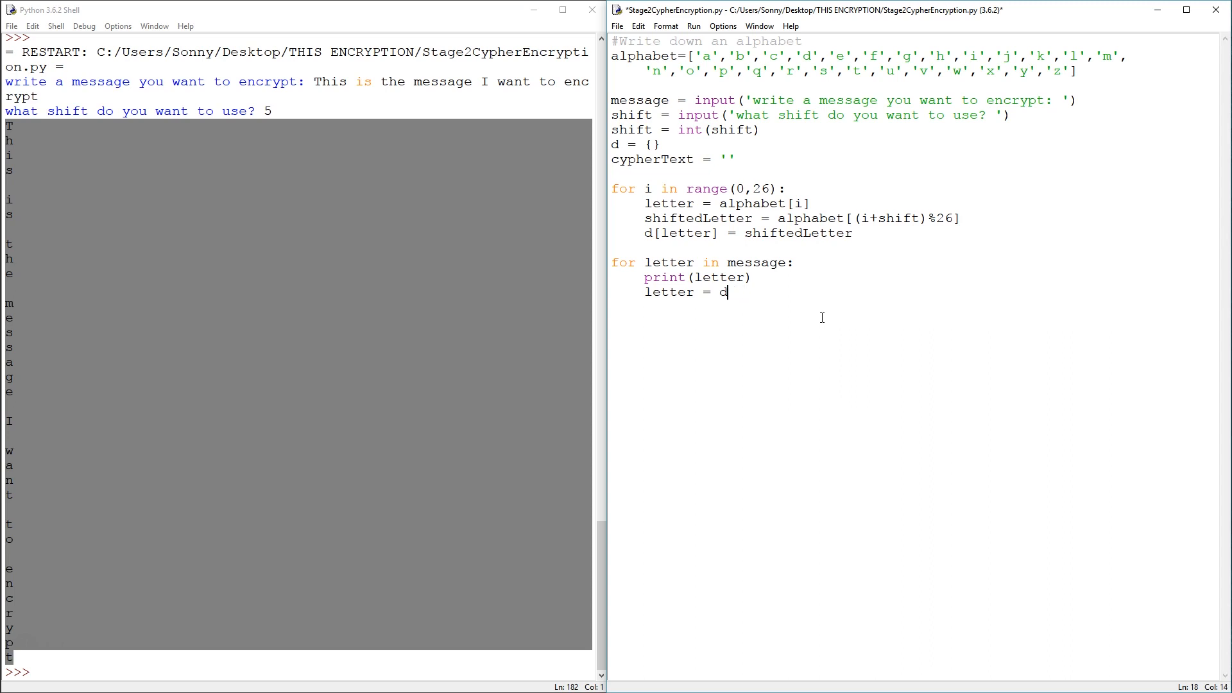
{"action": "type", "text": "[let"}
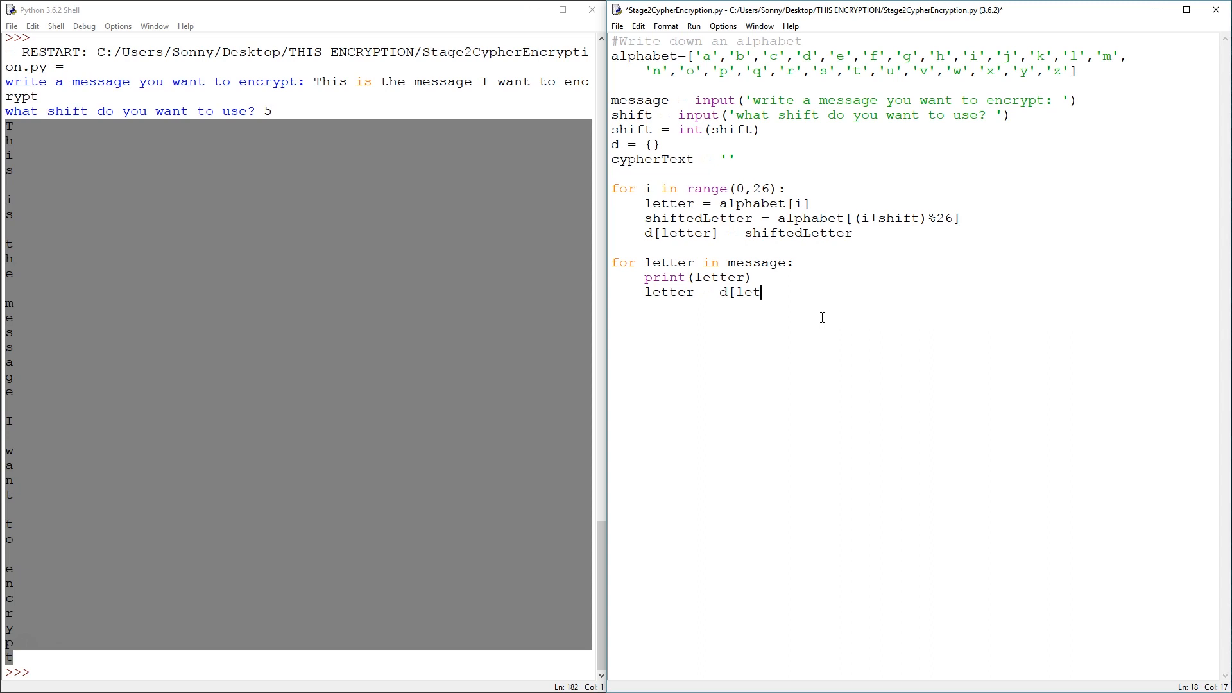
{"action": "type", "text": "ter]"}
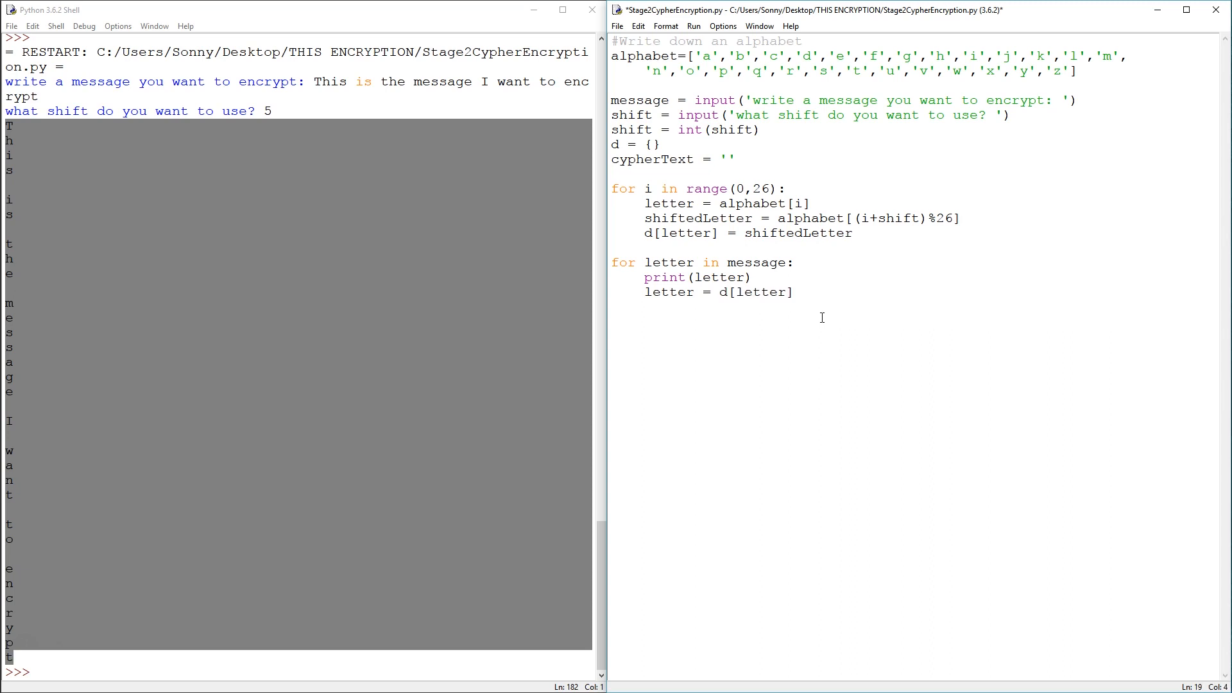
{"action": "type", "text": "print("}
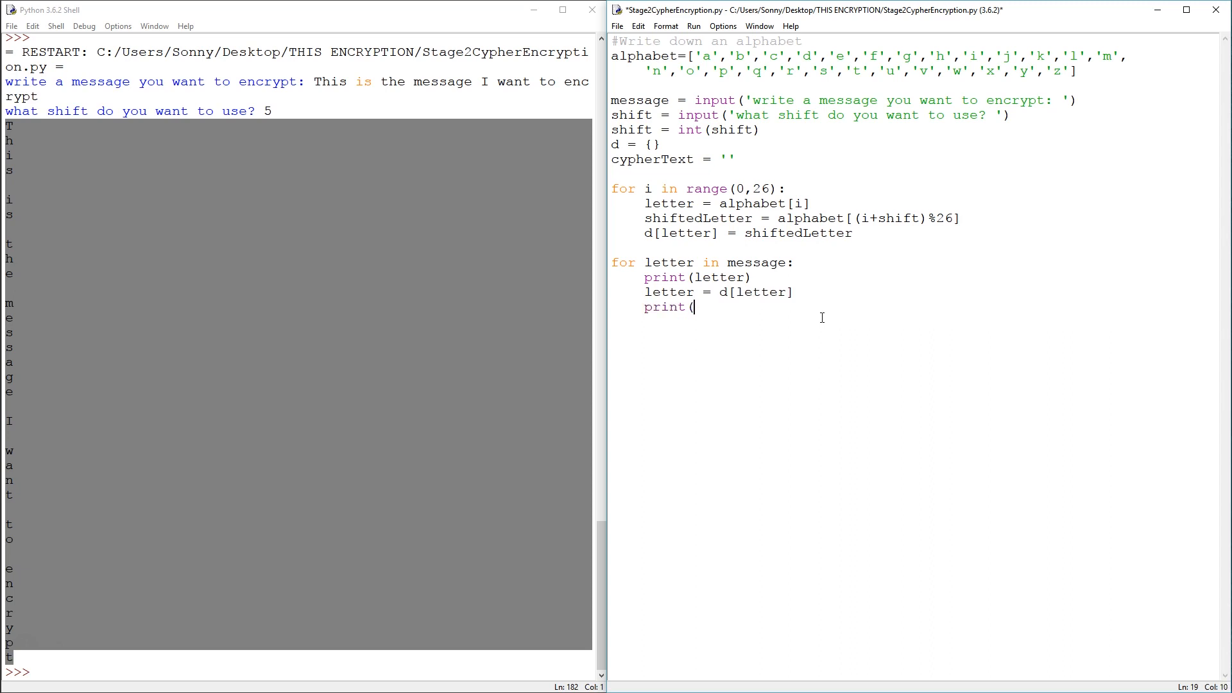
{"action": "type", "text": "letter"}
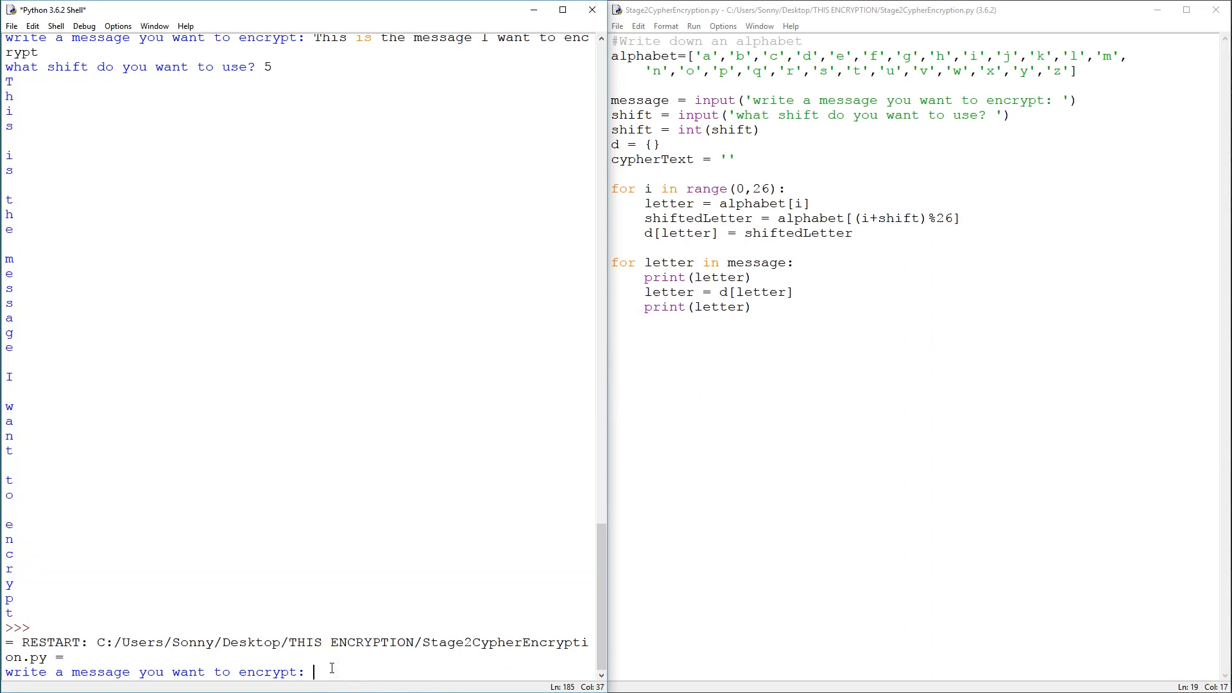
Enter 'this is the message' with shift 5, hitting a KeyError on the space.
{"action": "type", "text": "this is the m"}
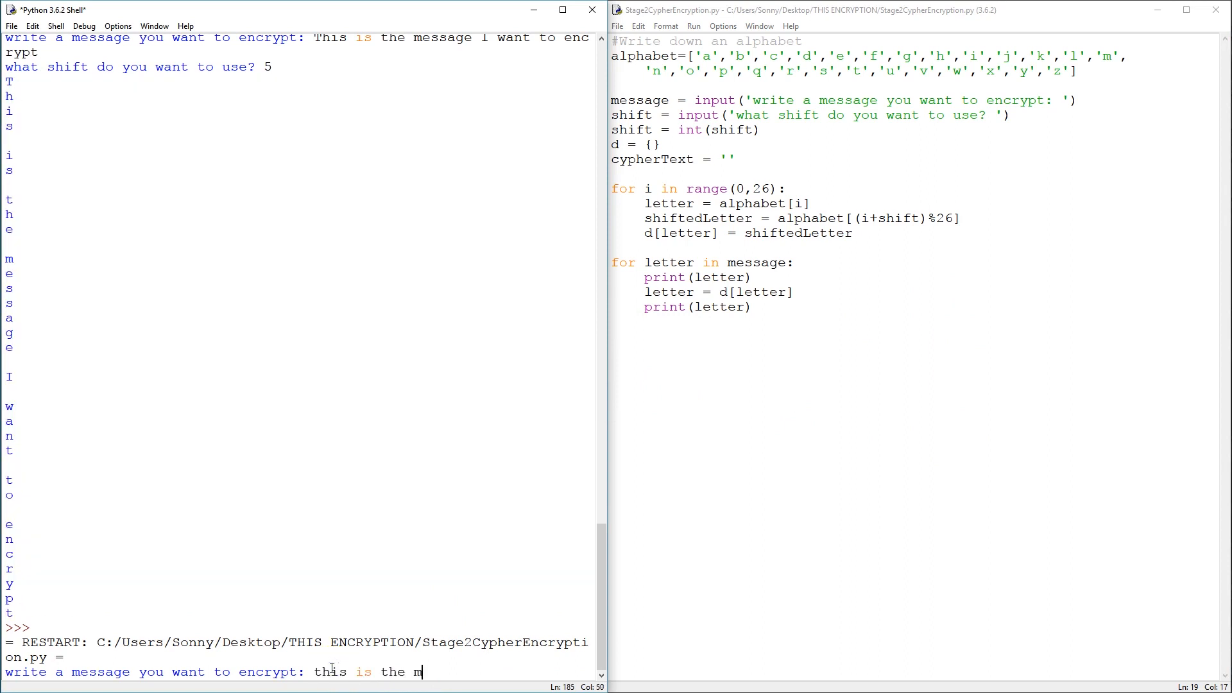
{"action": "type", "text": "essage"}
{"action": "type", "text": "5"}
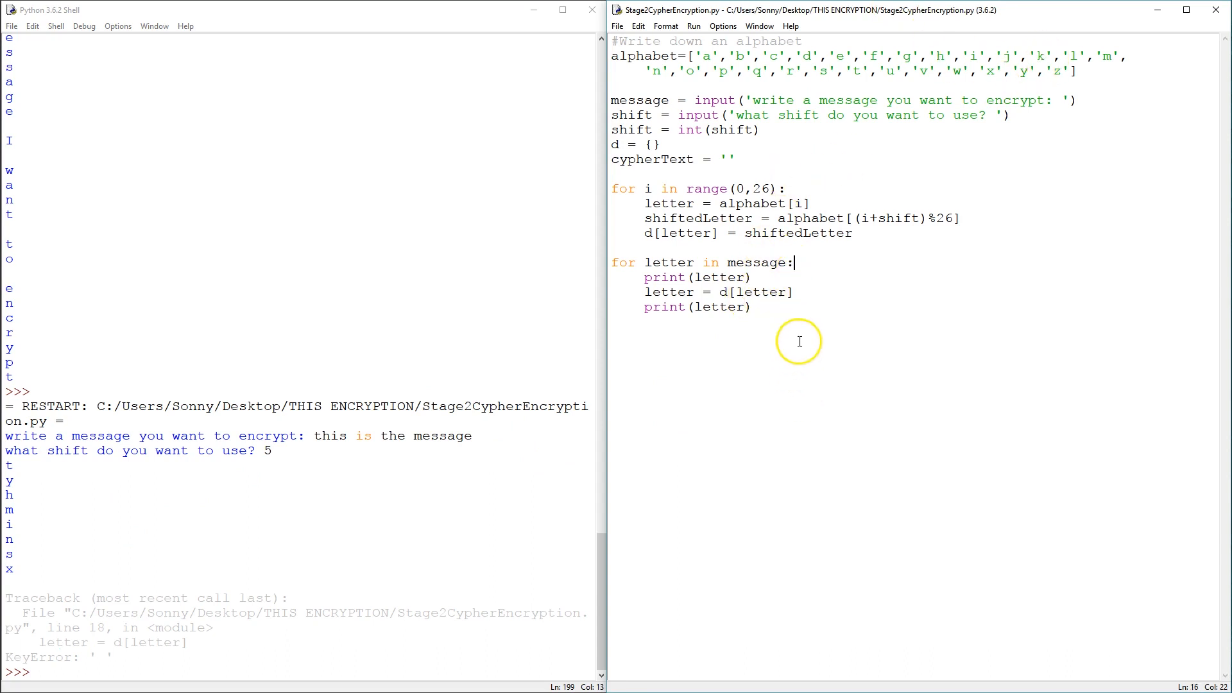
{"action": "mouse_move", "coordinate": [1074, 71]}
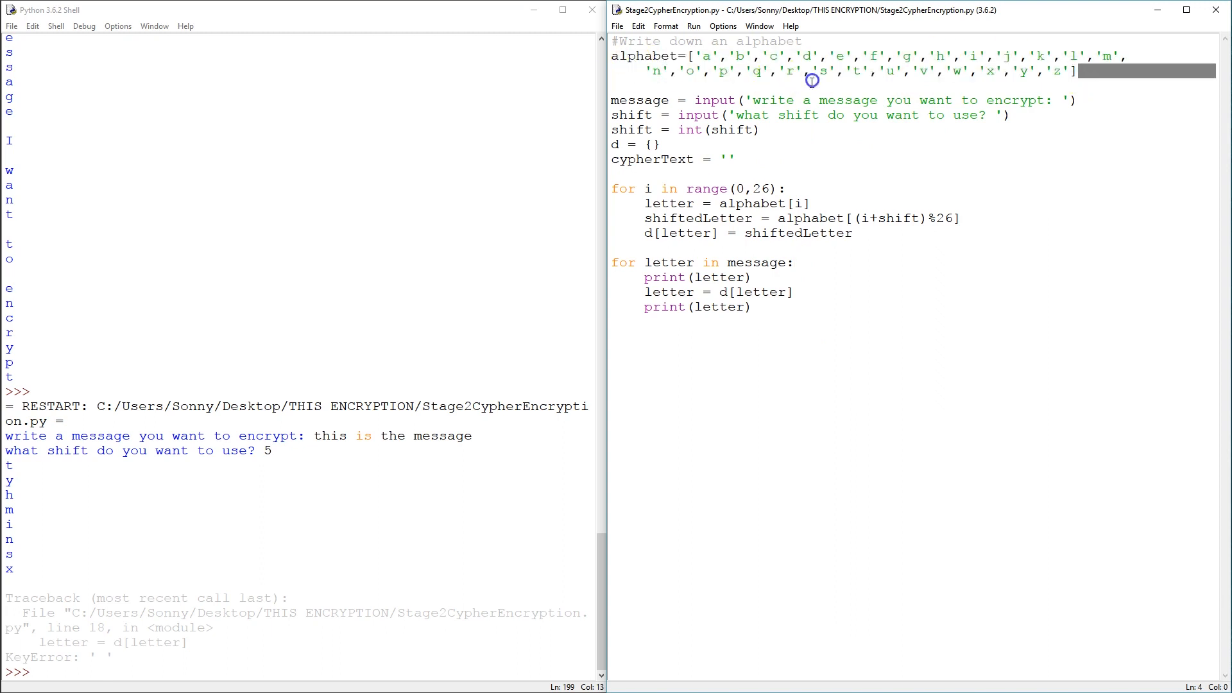
Guard the loop body with 'if letter in alphabet:' and rerun the script.
{"action": "key", "text": "Return"}
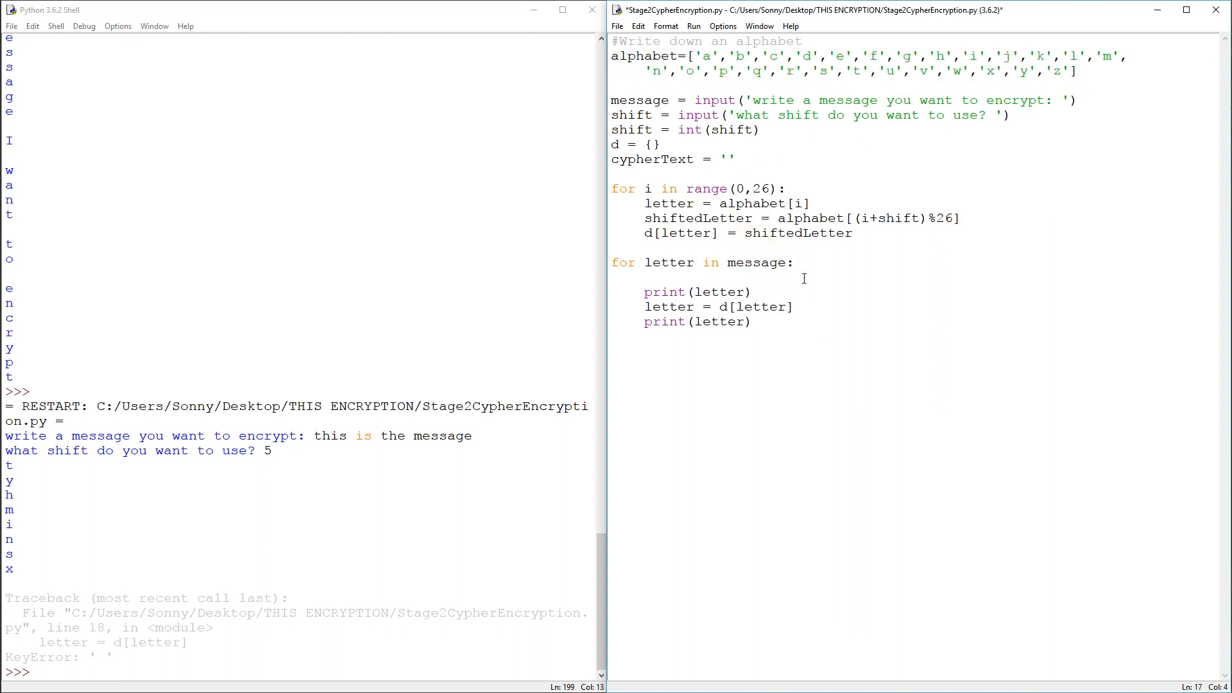
{"action": "type", "text": "if letter"}
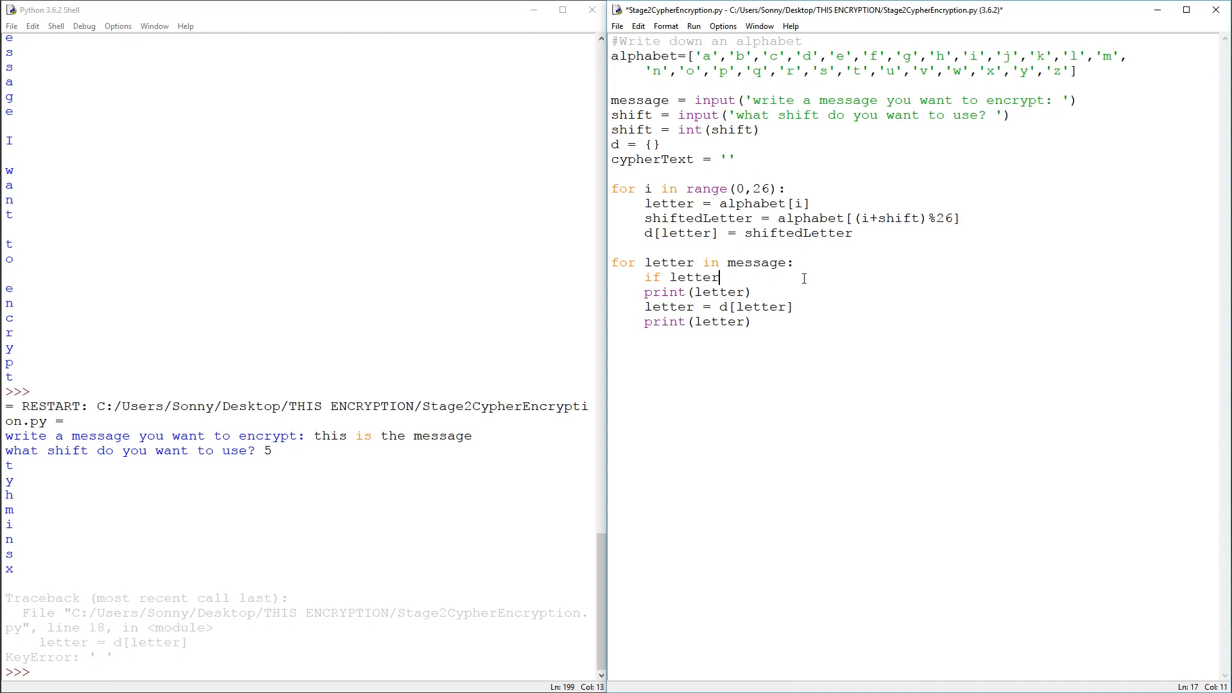
{"action": "type", "text": "in alphaber"}
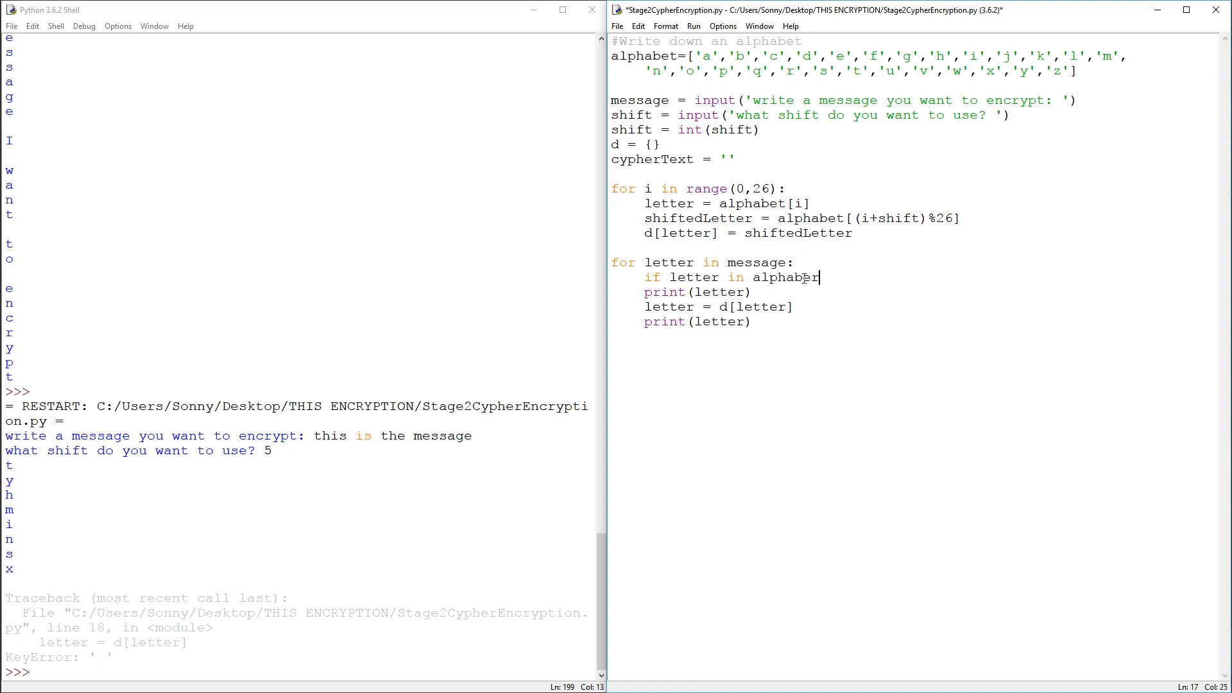
{"action": "type", "text": ":"}
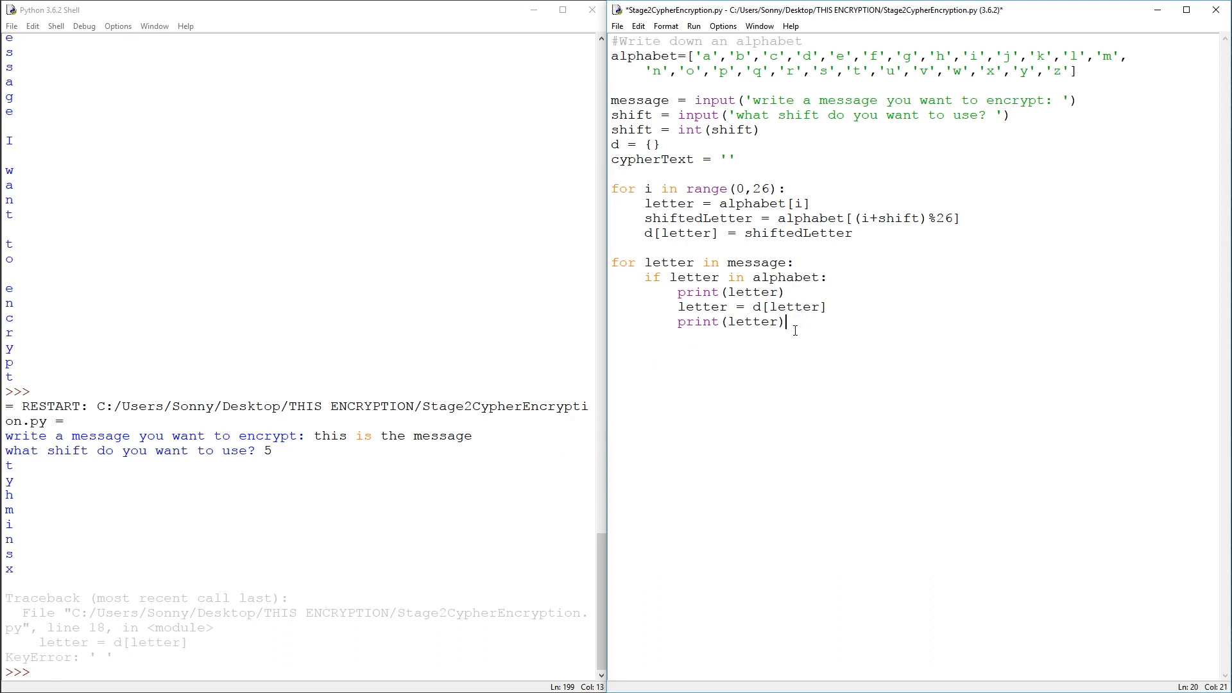
{"action": "key", "text": "F5"}
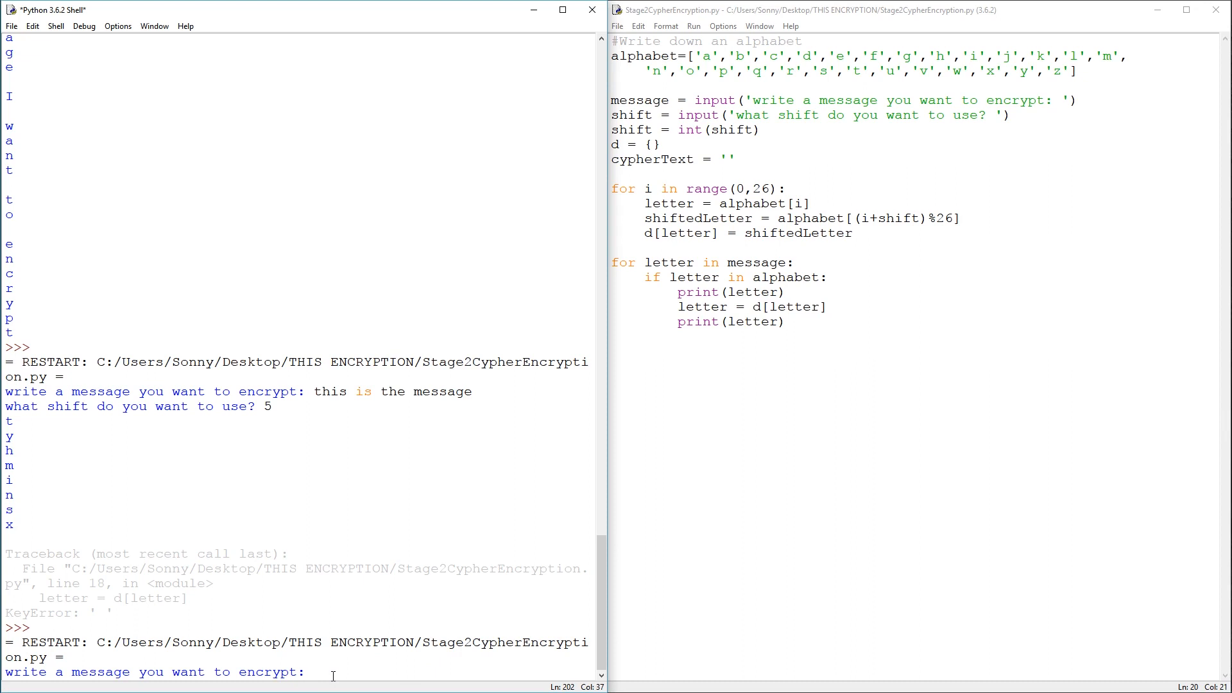
Run the cipher on 'mouse' with shift 5, then start a new line after the loop's print.
{"action": "type", "text": "mouse"}
{"action": "type", "text": "5"}
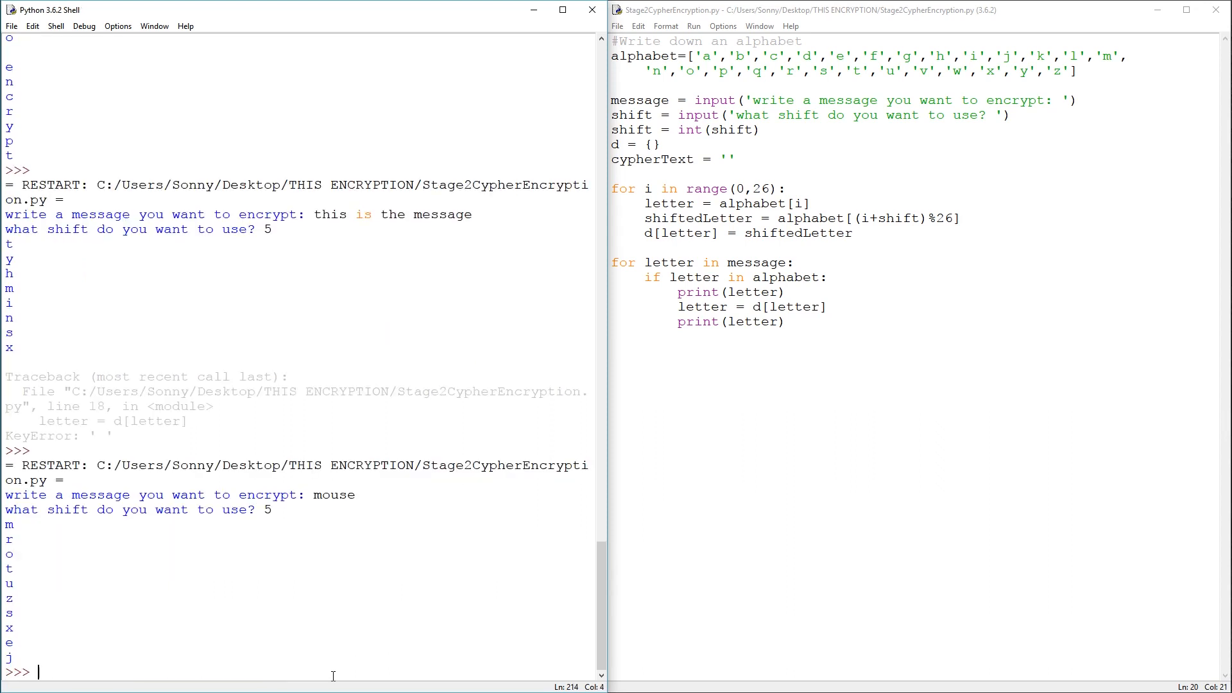
{"action": "mouse_move", "coordinate": [16, 564]}
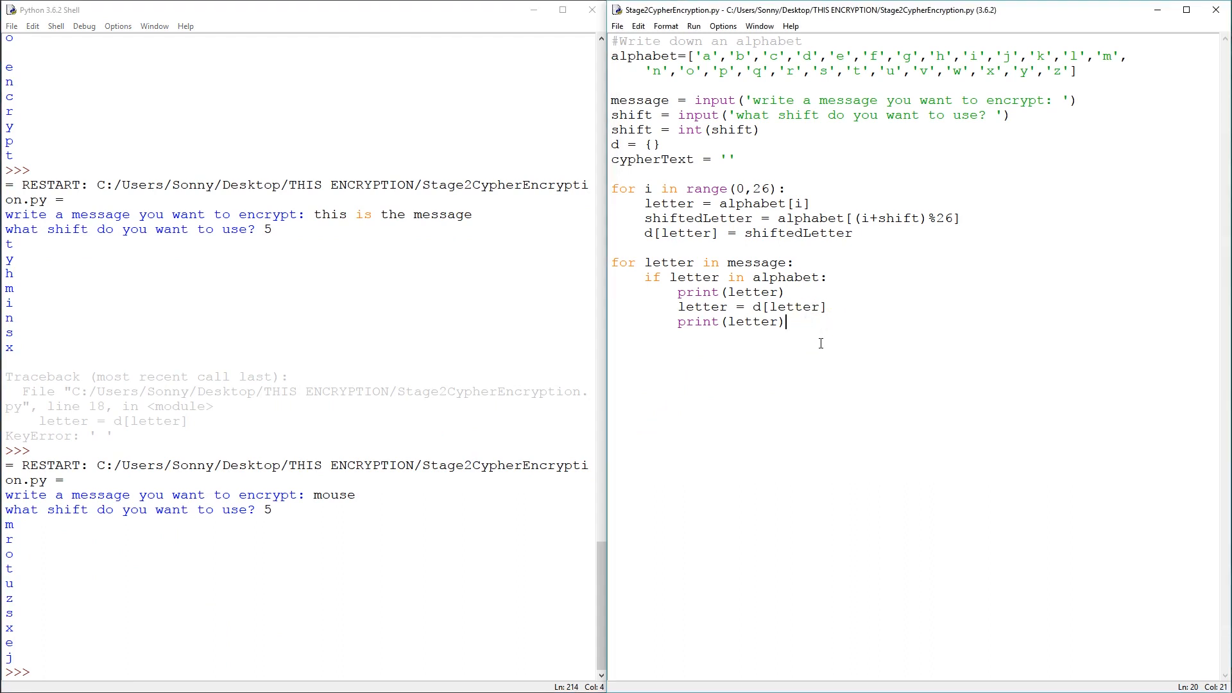
{"action": "key", "text": "enter"}
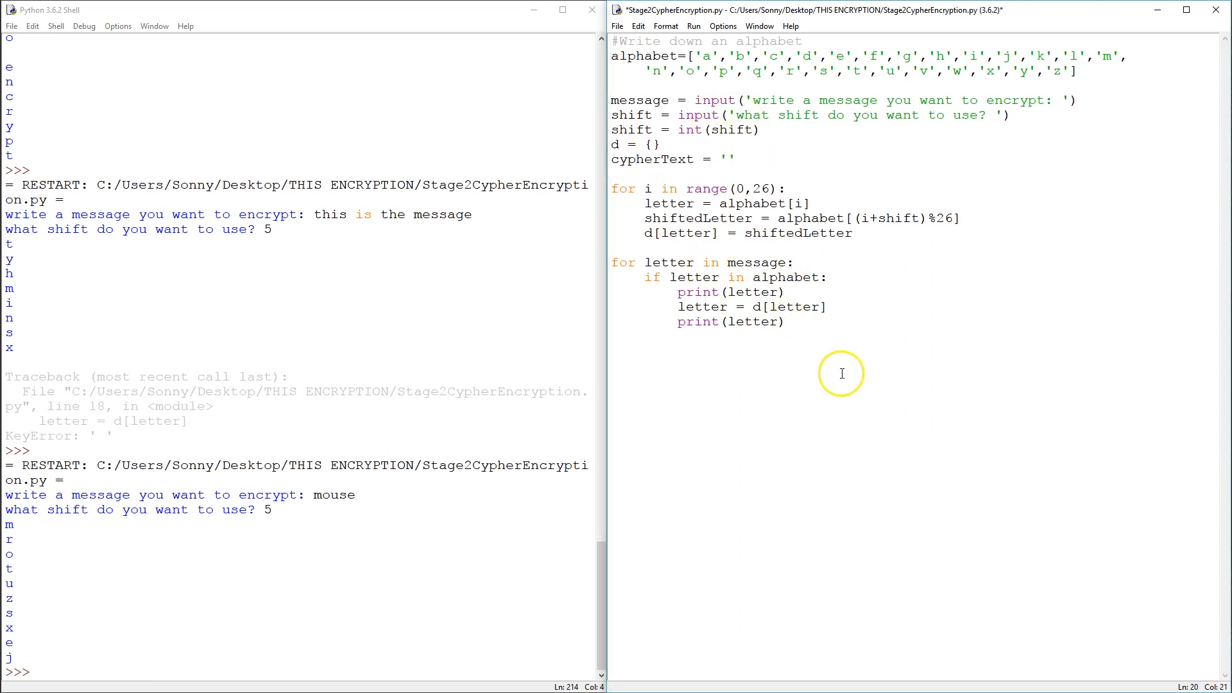
Append each shifted letter to cypherText in the loop and print cypherText after it.
{"action": "type", "text": "cypherText ="}
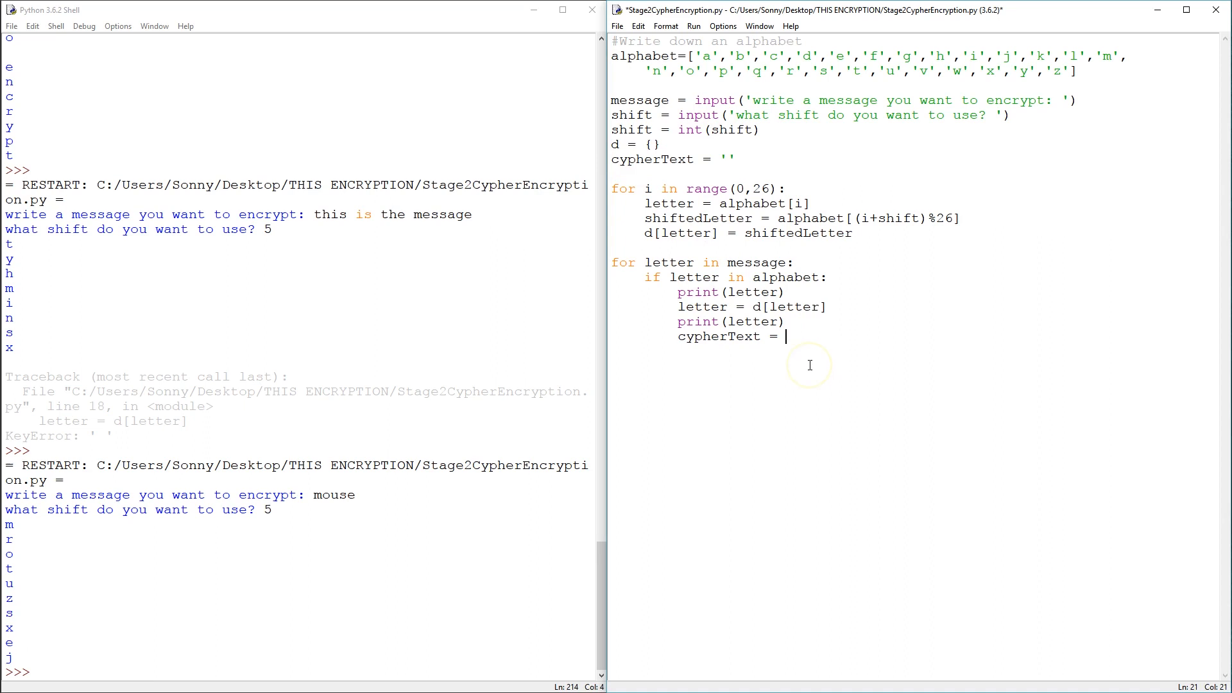
{"action": "type", "text": "cypherText +"}
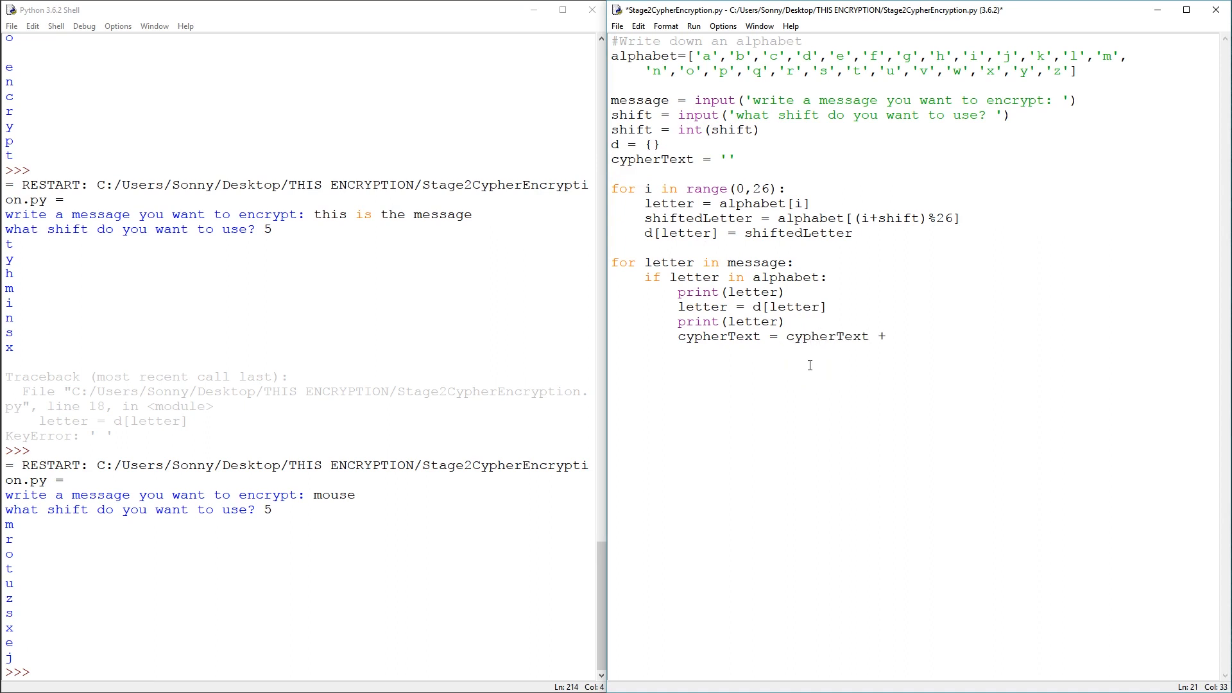
{"action": "type", "text": "letter"}
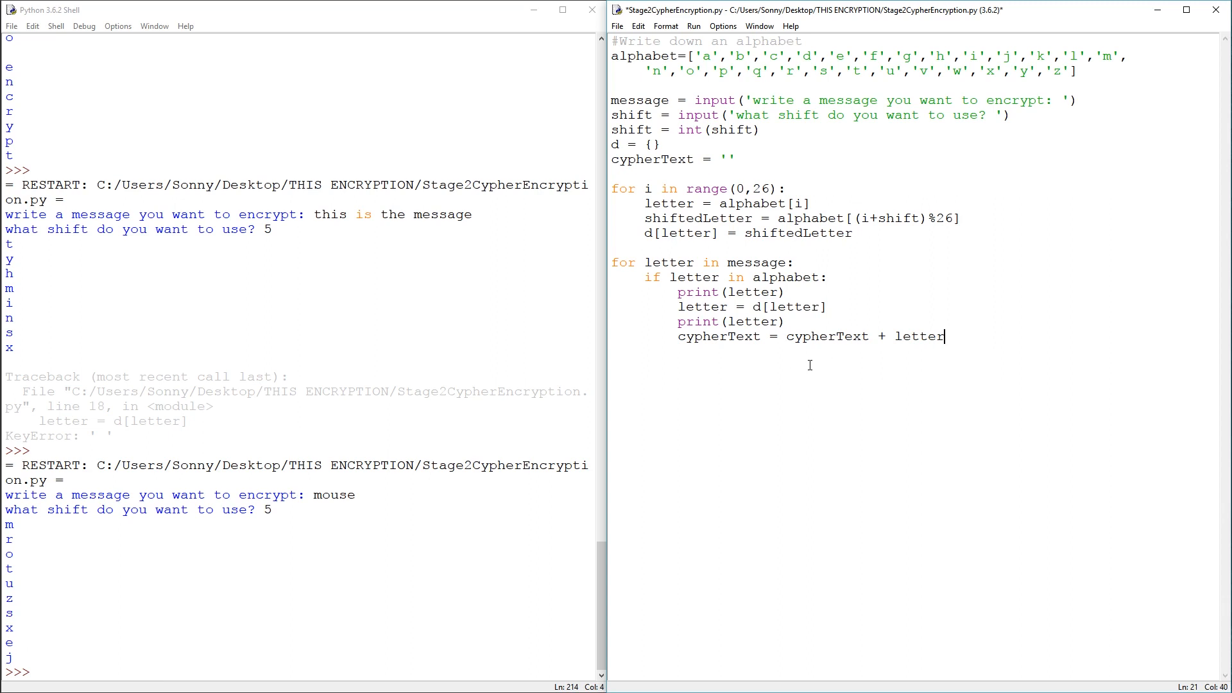
{"action": "key", "text": "enter"}
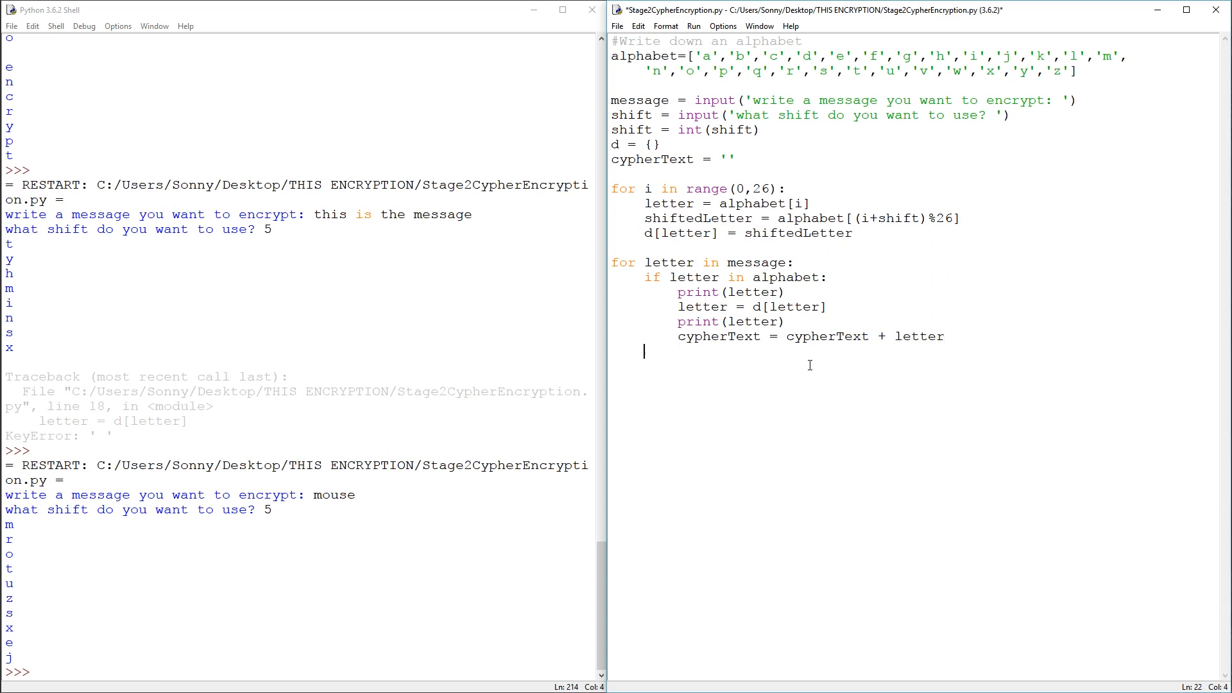
{"action": "type", "text": "[ro"}
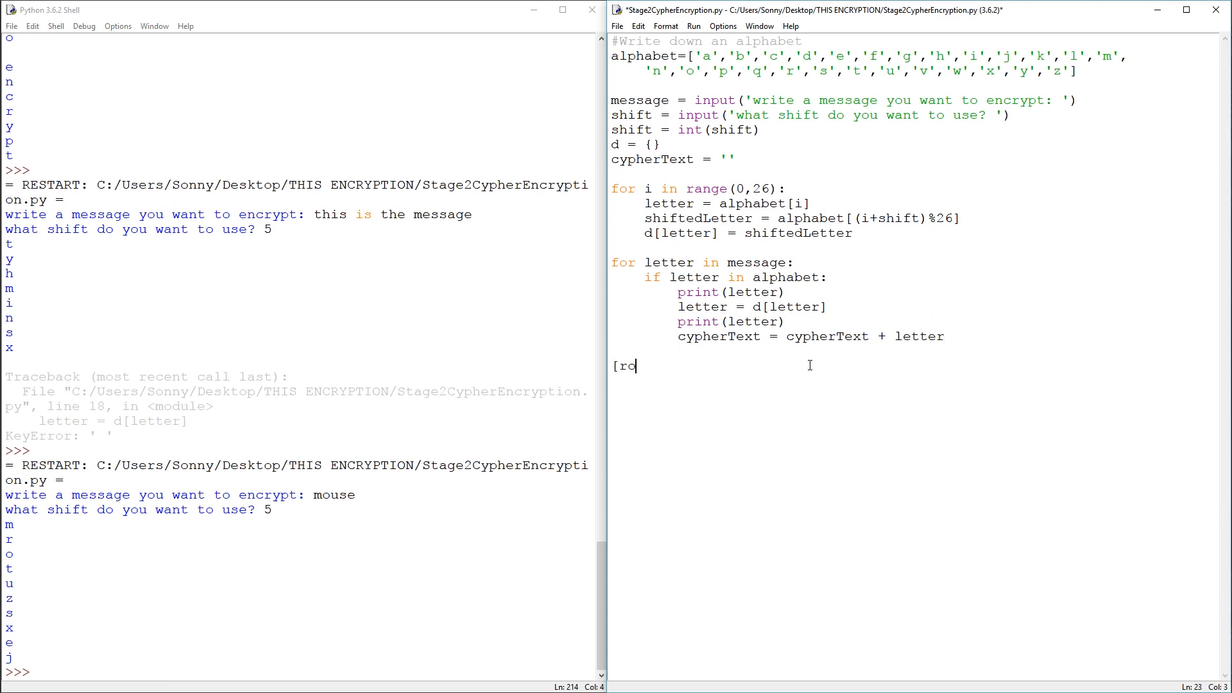
{"action": "type", "text": "print("}
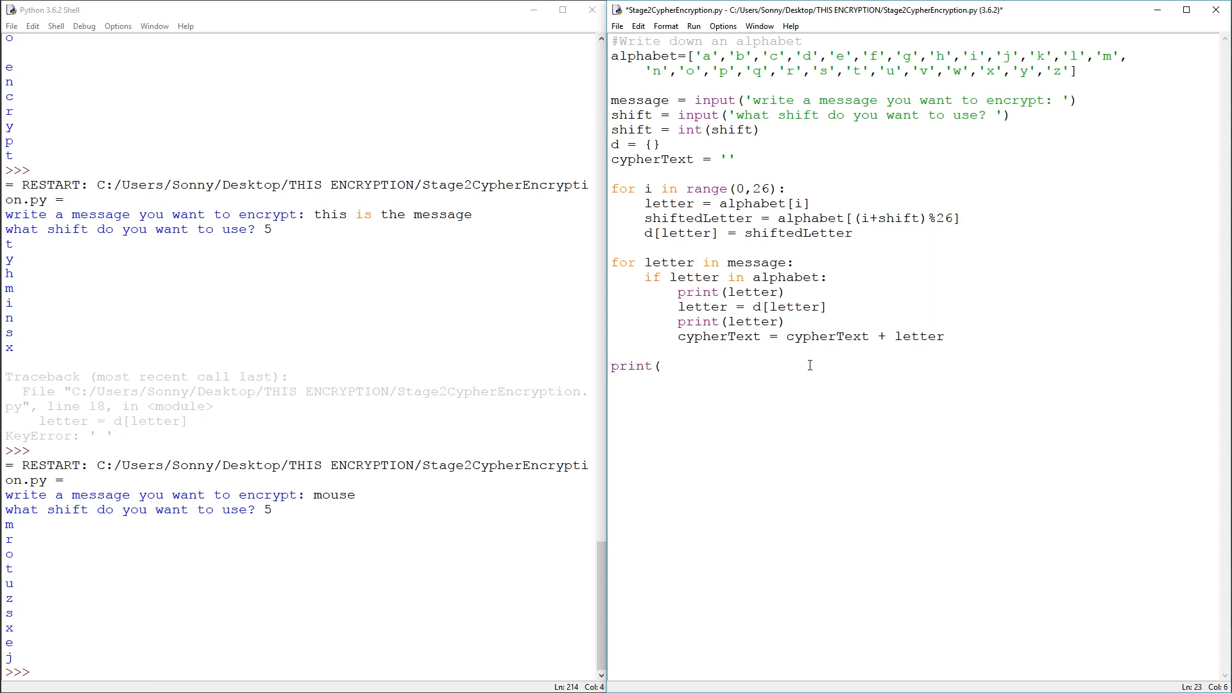
{"action": "type", "text": "cypherText"}
{"action": "type", "text": "8"}
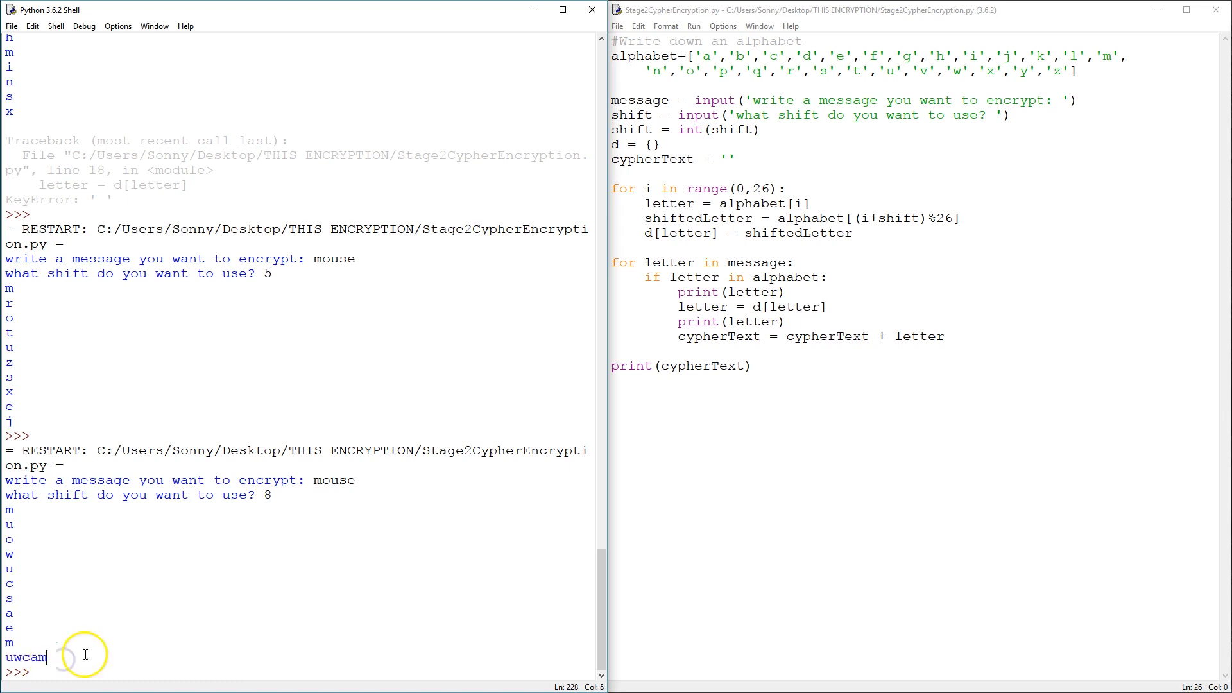
{"action": "mouse_move", "coordinate": [99, 662]}
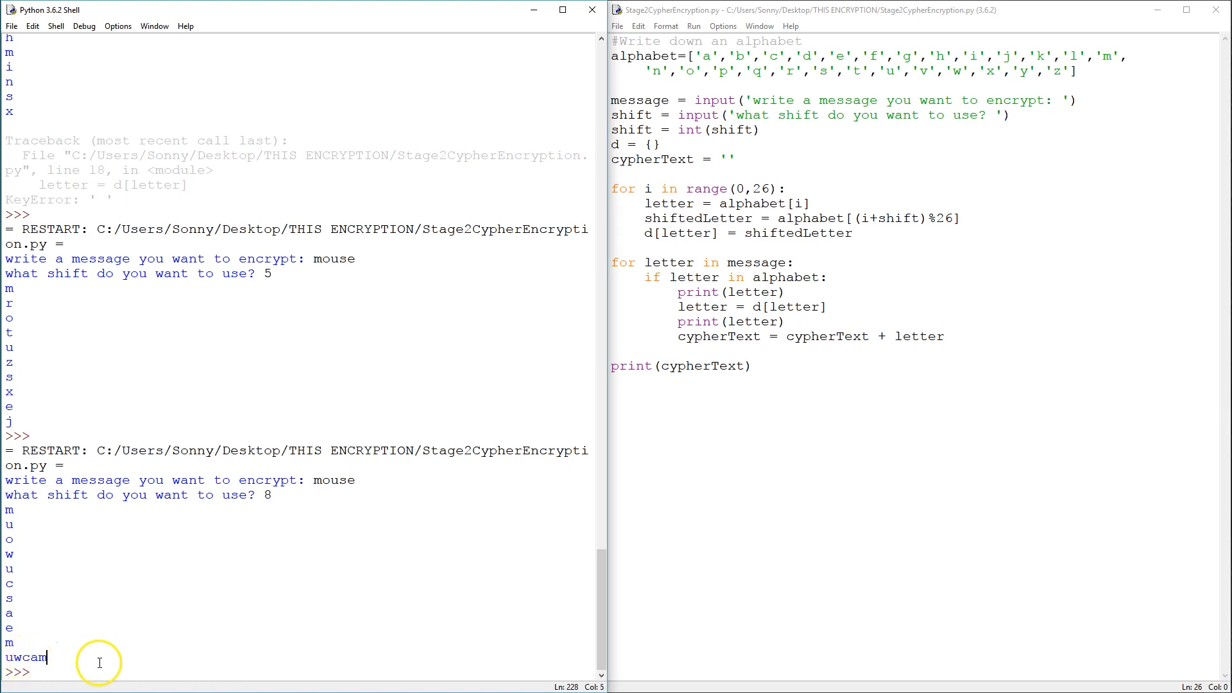
{"action": "mouse_move", "coordinate": [15, 524]}
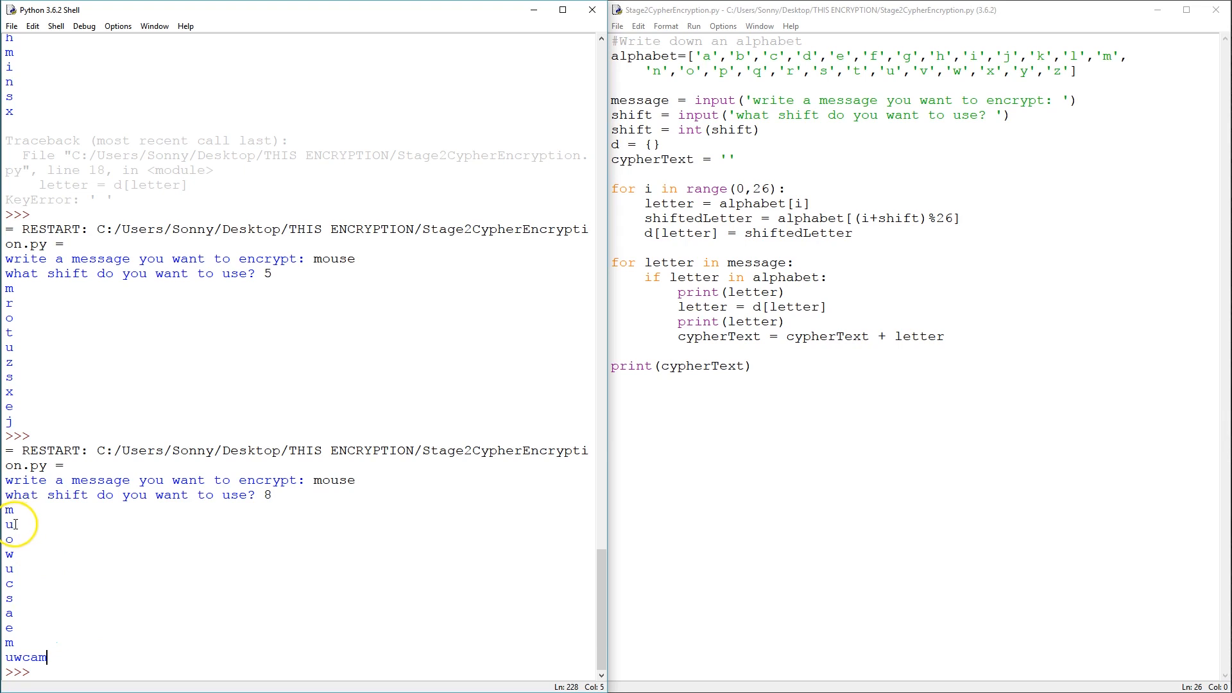
Select and delete the per-letter print statements inside the loop.
{"action": "double_click", "coordinate": [749, 321]}
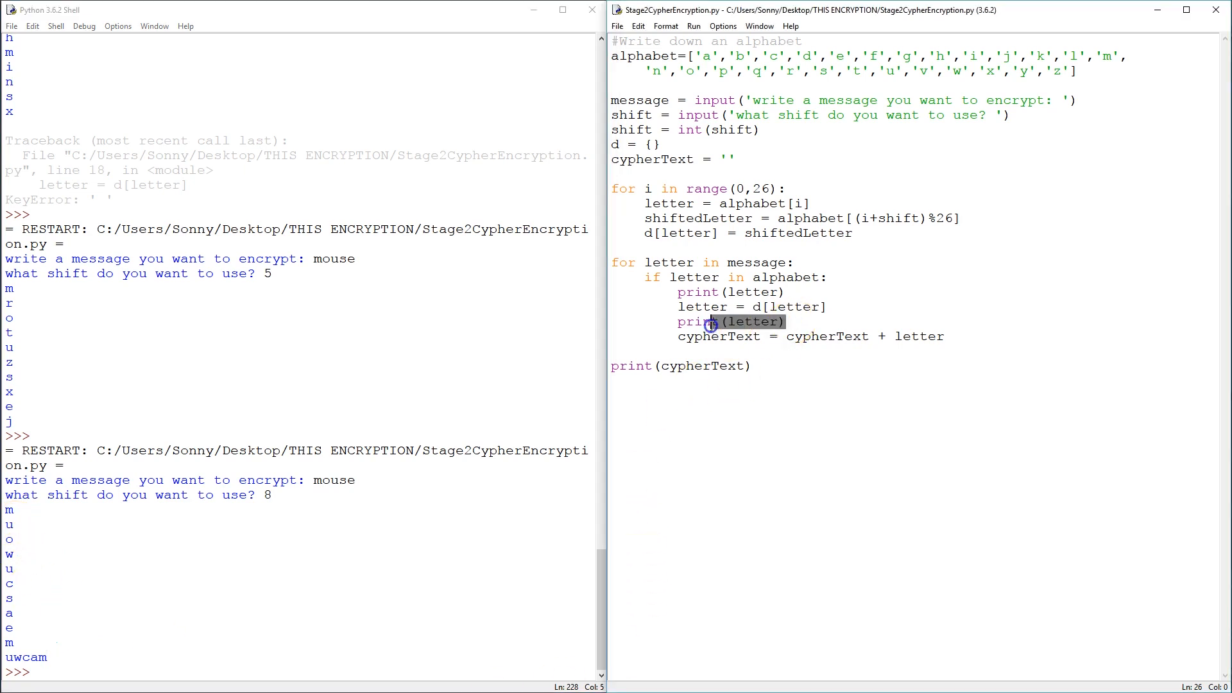
{"action": "left_click_drag", "start_coordinate": [707, 322], "coordinate": [823, 307]}
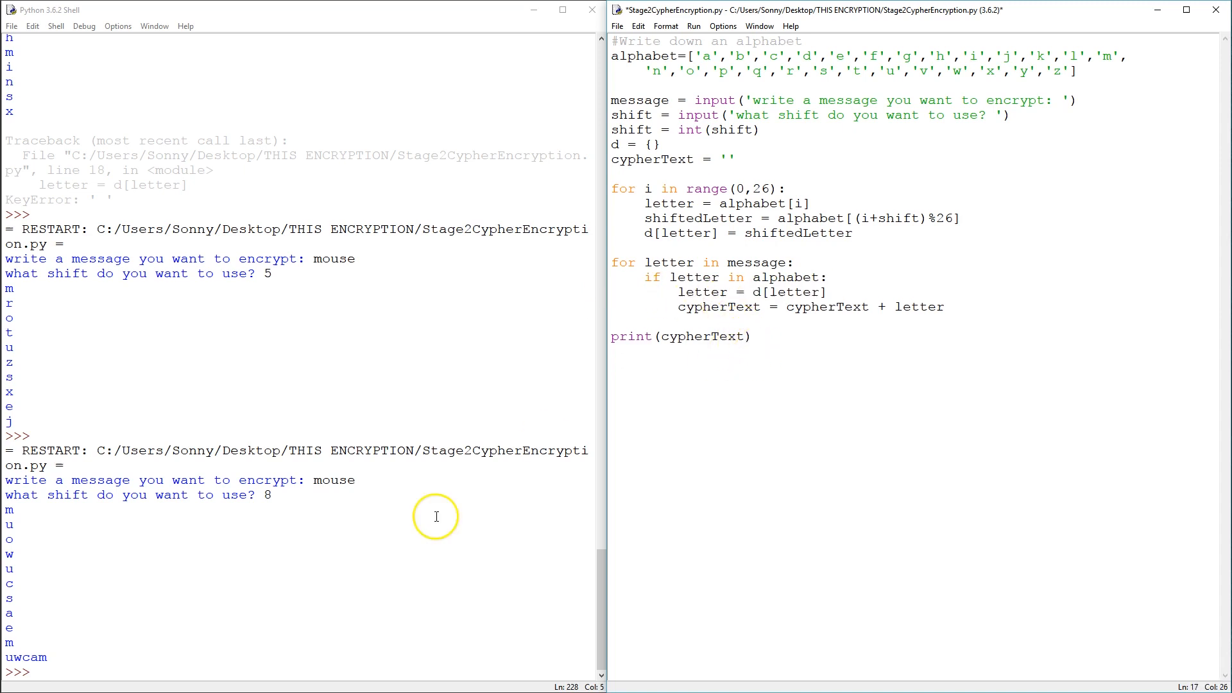
{"action": "mouse_move", "coordinate": [752, 375]}
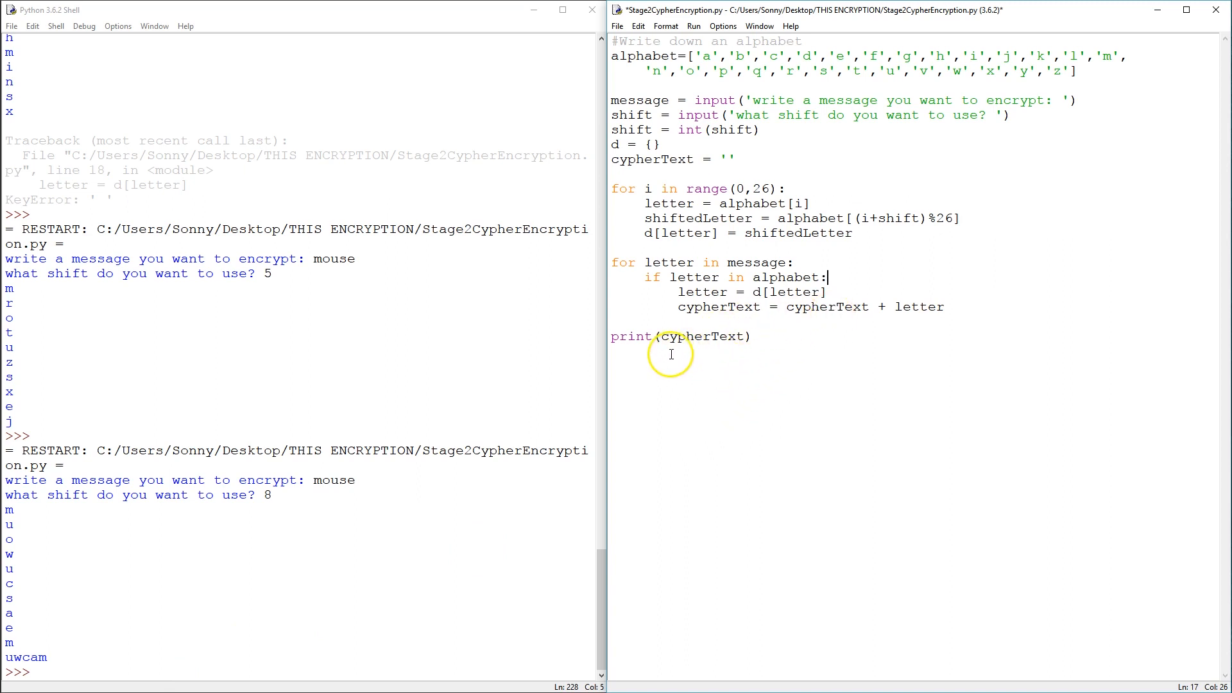
{"action": "mouse_move", "coordinate": [258, 616]}
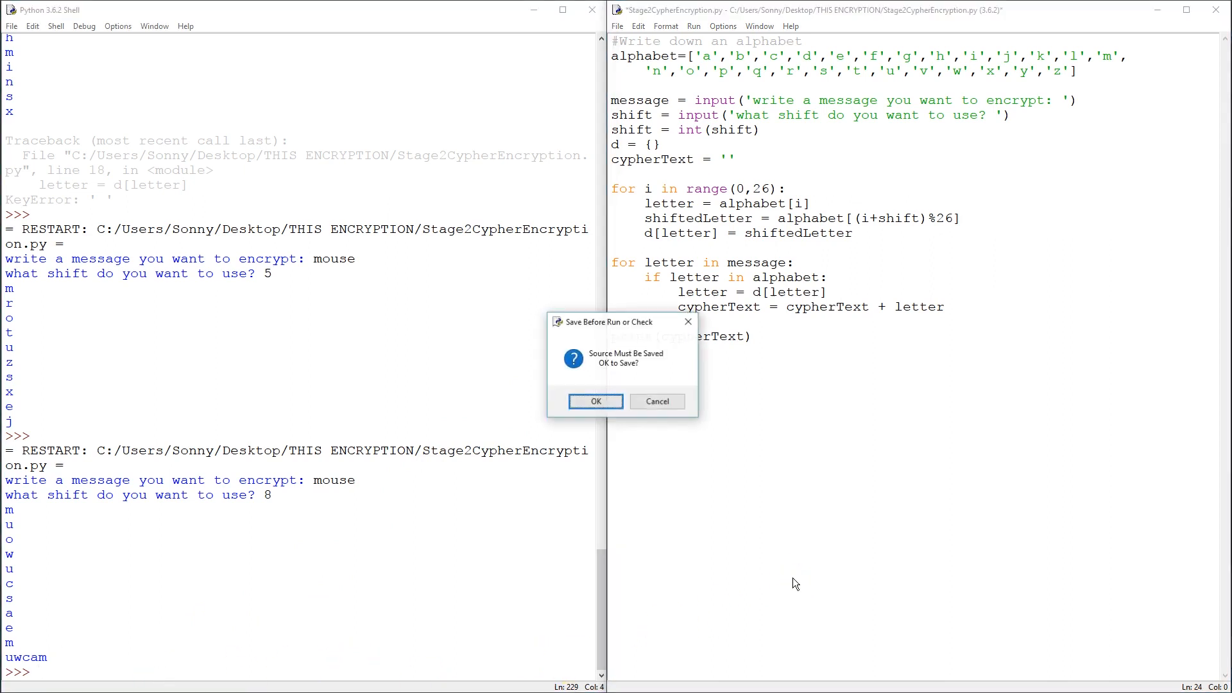
Save and run, encrypting 'this is my message' with shift 1 to get uijtjtnznfttbhf.
{"action": "left_click", "coordinate": [595, 401]}
{"action": "type", "text": "this is"}
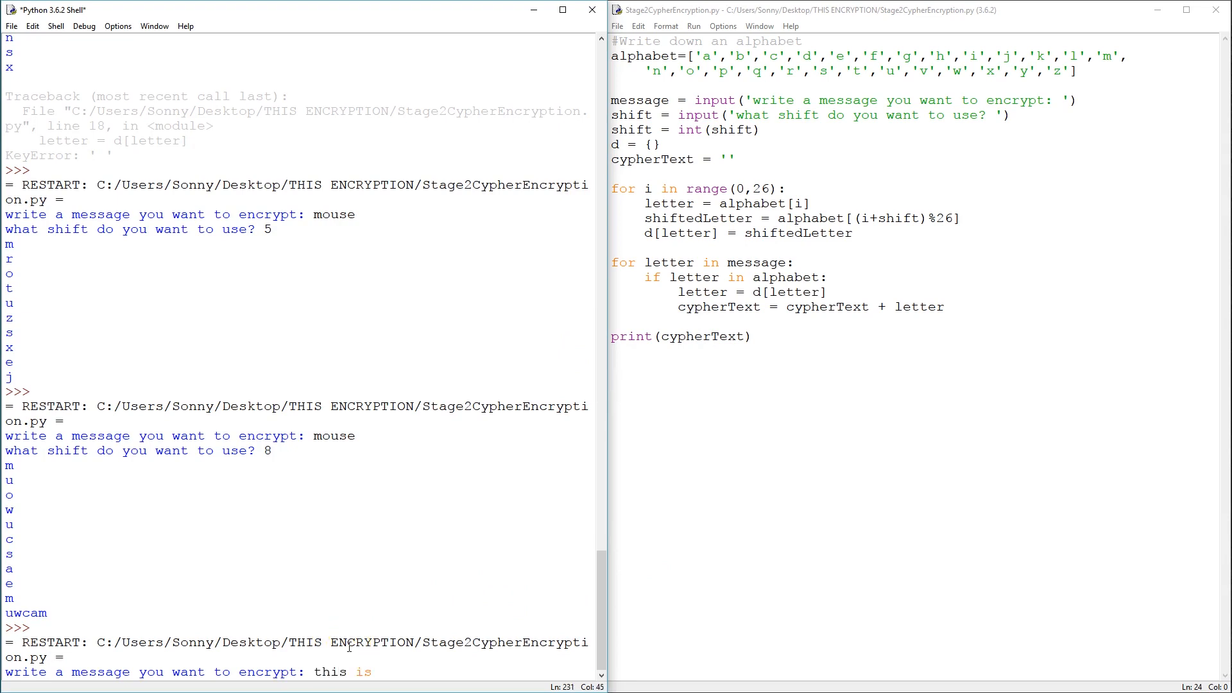
{"action": "type", "text": "my message"}
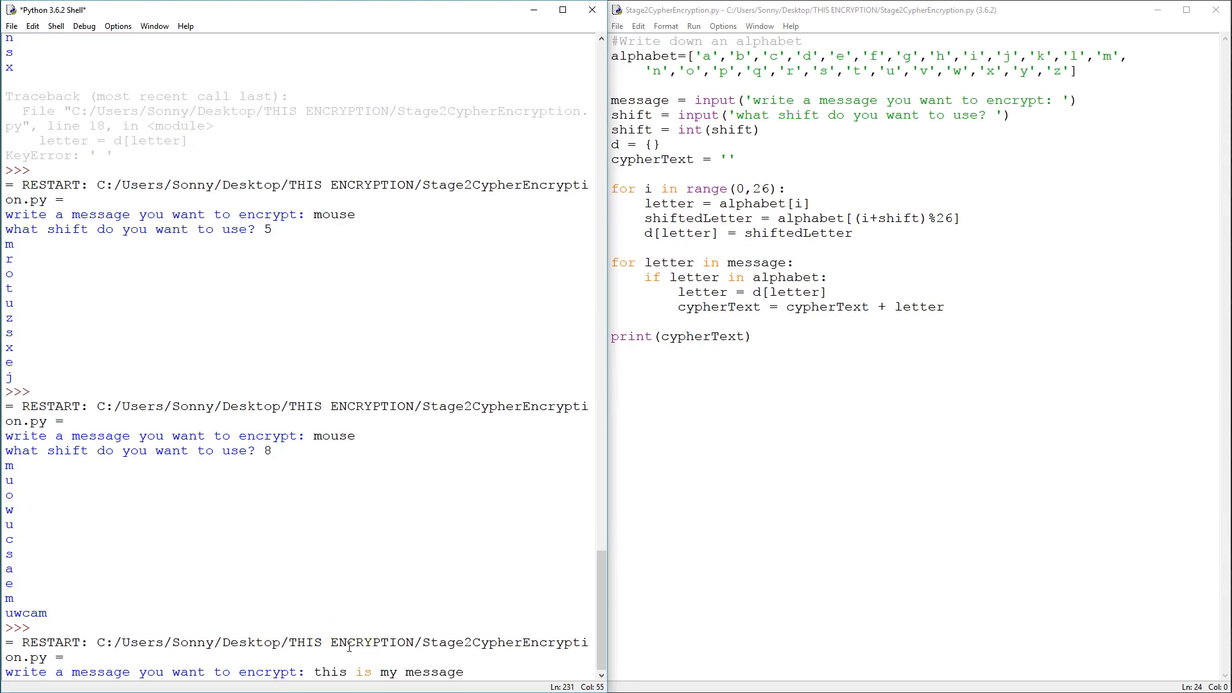
{"action": "key", "text": "enter"}
{"action": "type", "text": "1"}
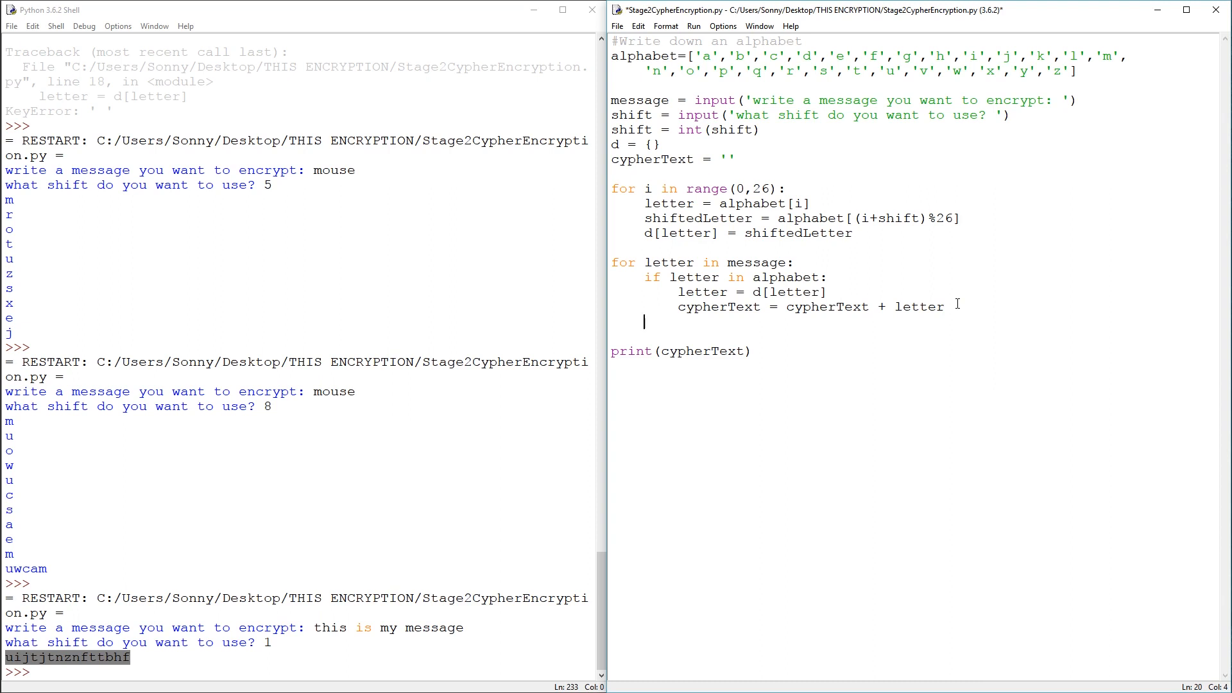
Add an else branch appending non-alphabet characters unchanged to cypherText, then rerun.
{"action": "type", "text": "else:"}
{"action": "type", "text": "cypherText = cypherText + letter"}
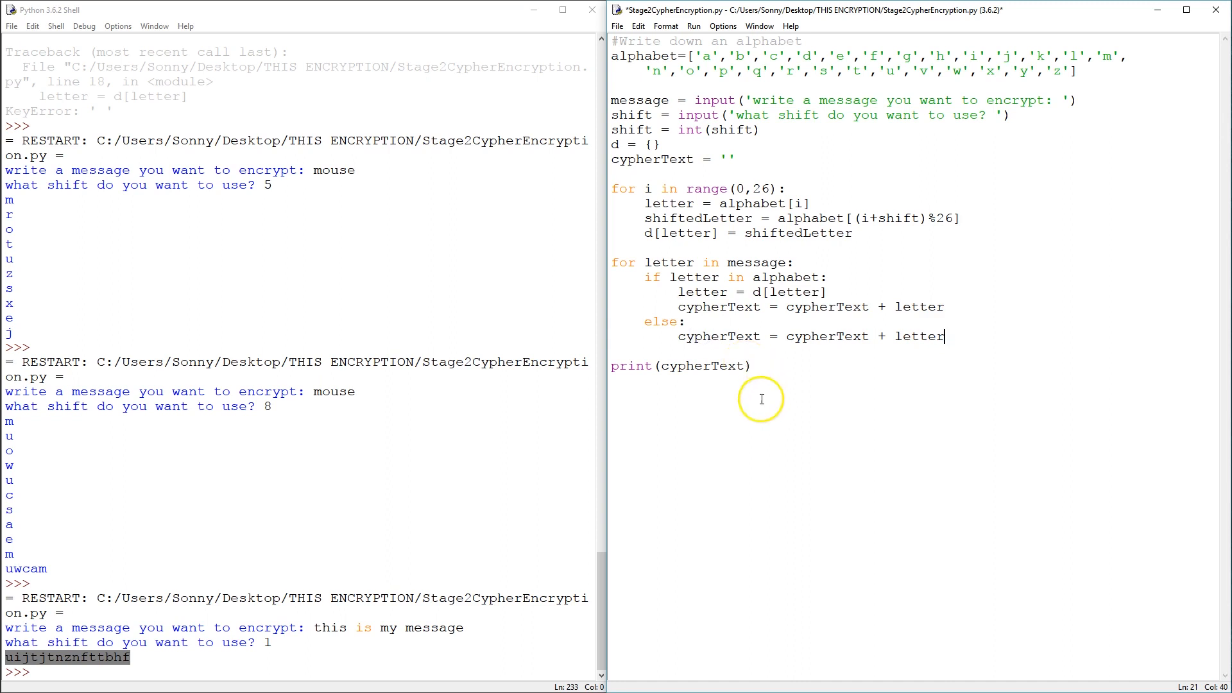
{"action": "key", "text": "F5"}
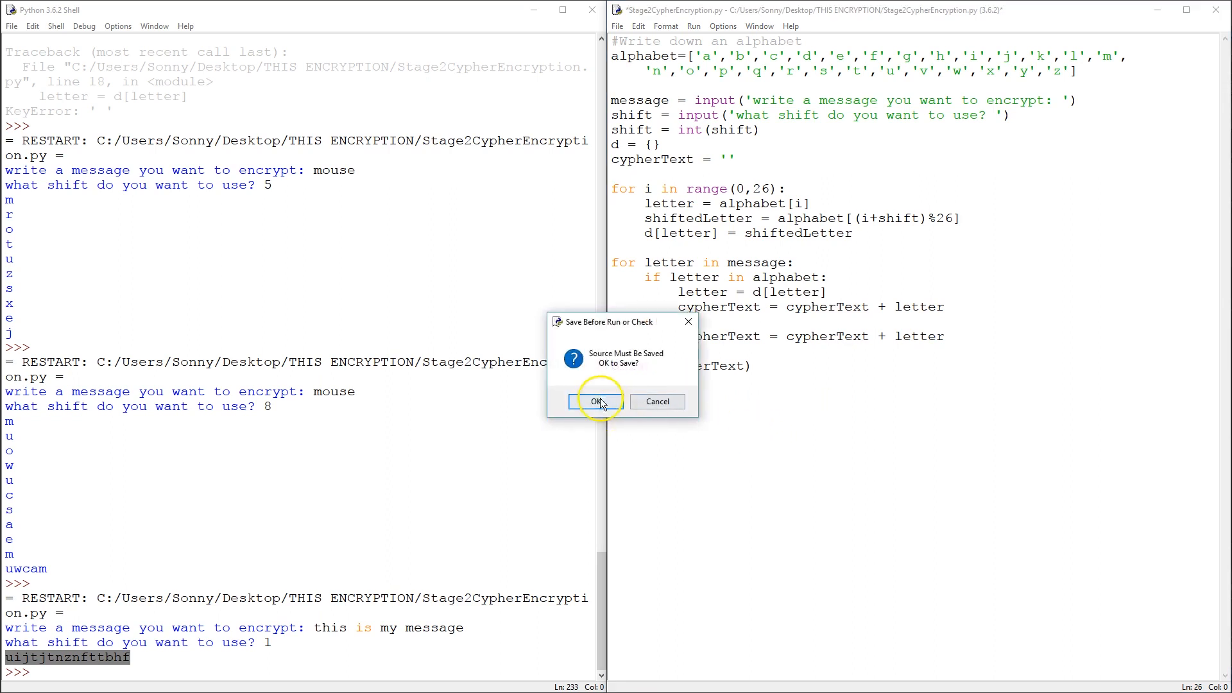
Save and rerun with 'this is my message 123&#THIS', shift 9, highlighting the unchanged 123&#THIS in 'cqrb rb vh vnbbjpn 123&#THIS'.
{"action": "left_click", "coordinate": [595, 402]}
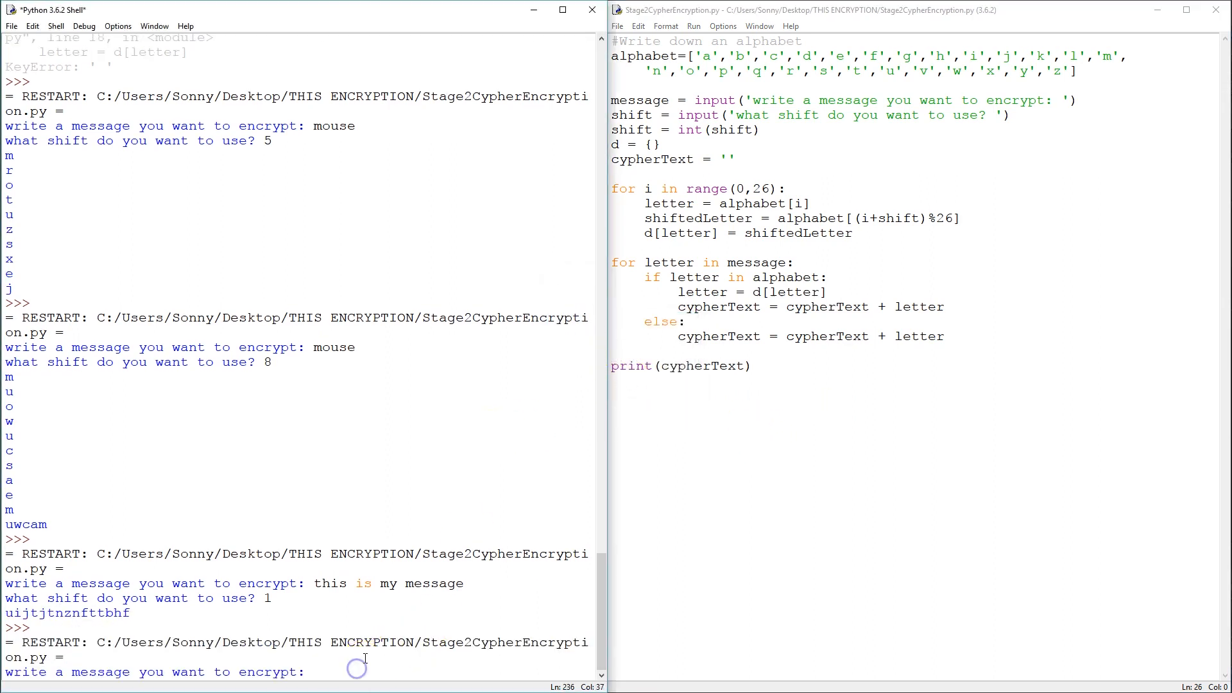
{"action": "type", "text": "this is my message"}
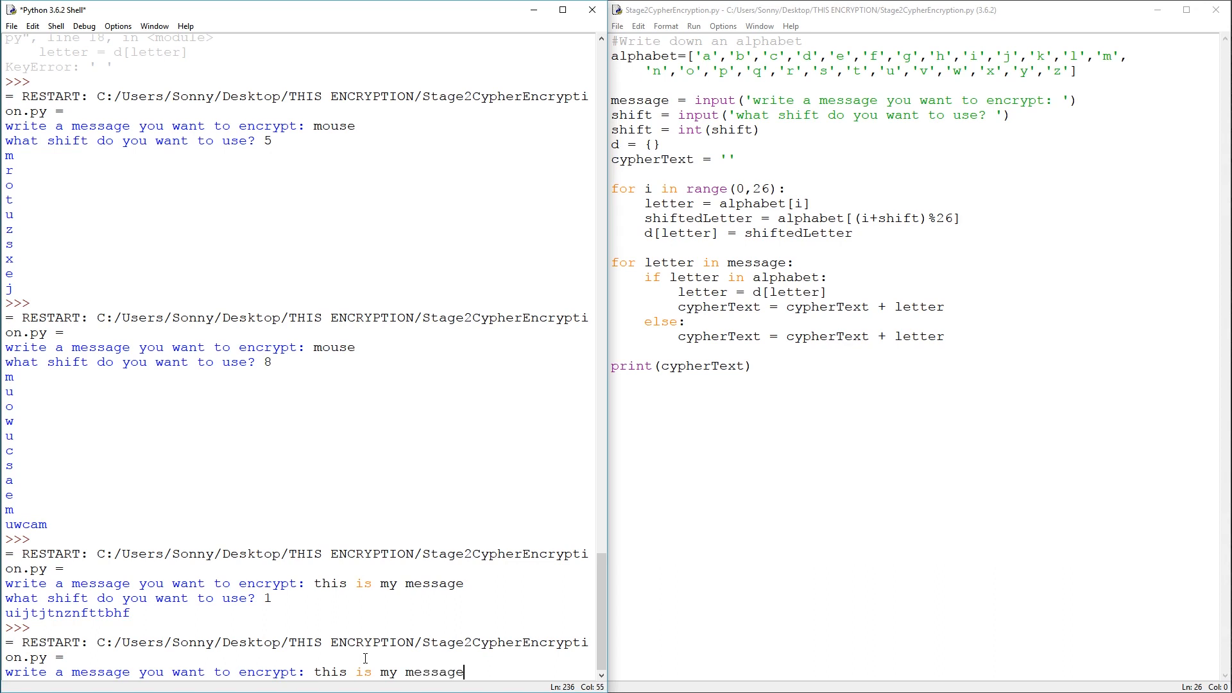
{"action": "type", "text": "1234567"}
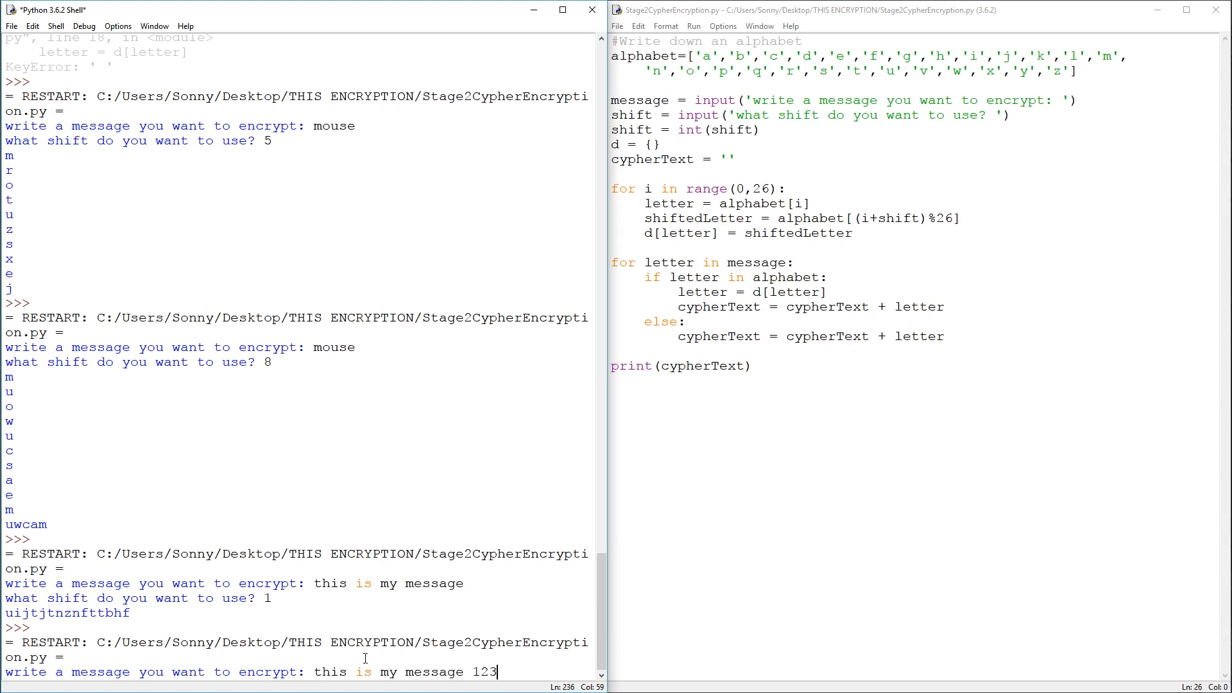
{"action": "type", "text": "&#"}
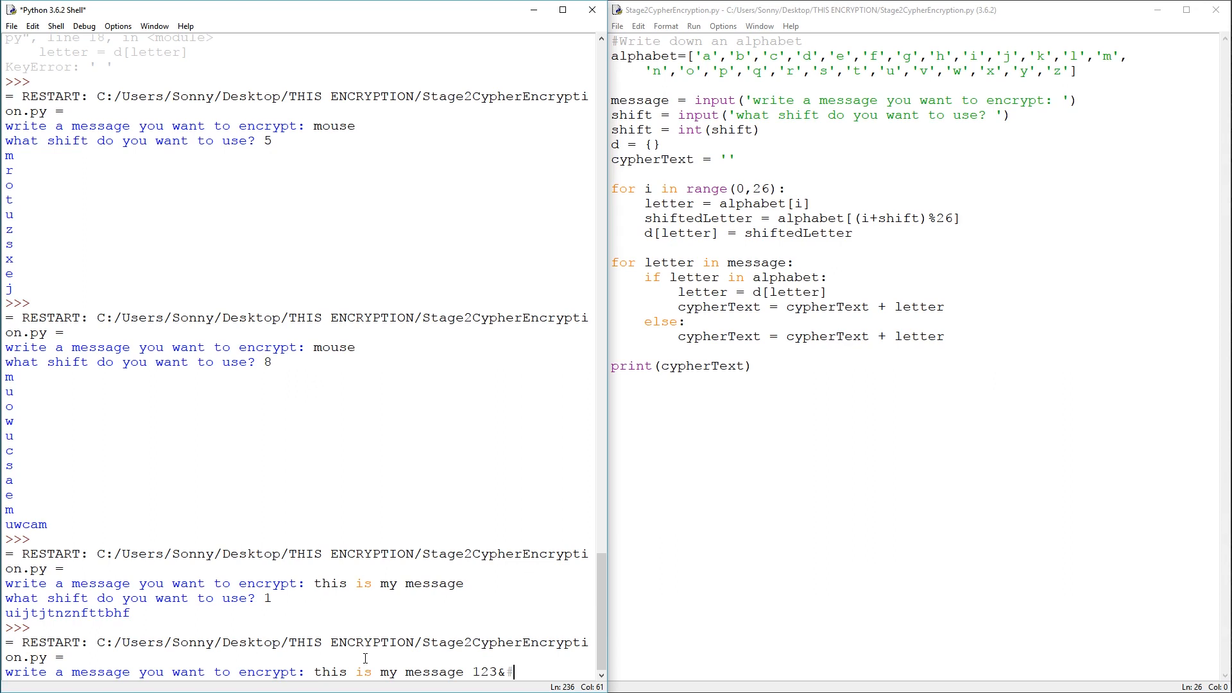
{"action": "type", "text": "THIS"}
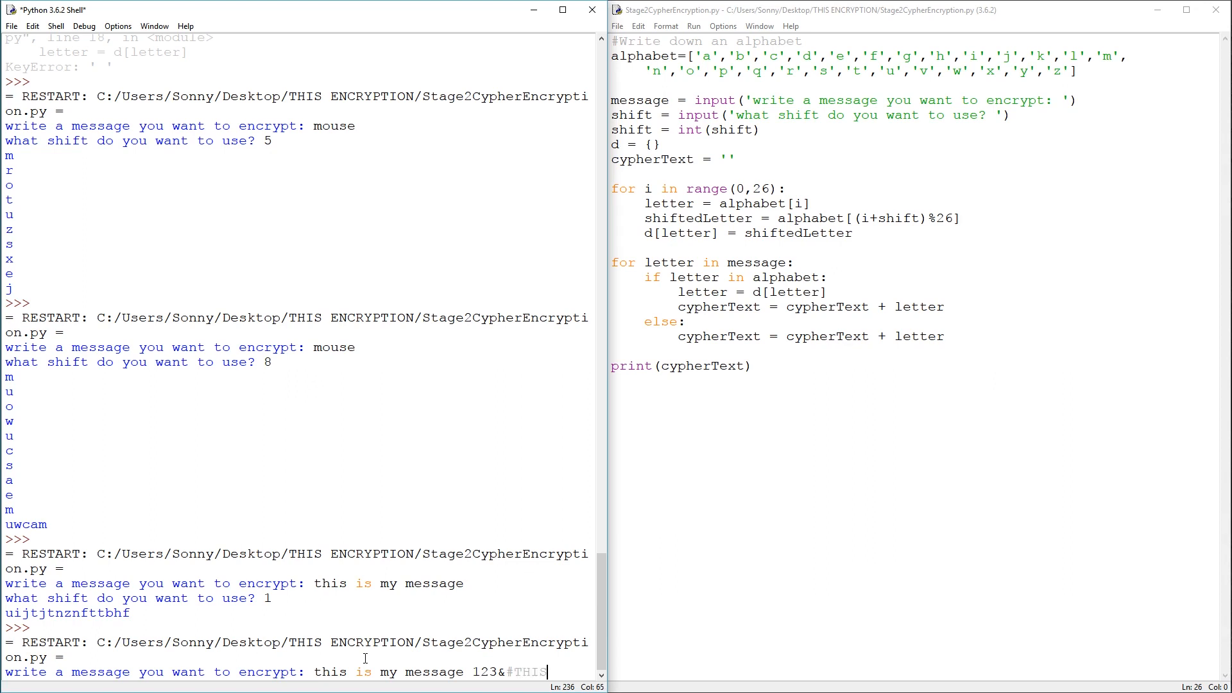
{"action": "key", "text": "Return"}
{"action": "type", "text": "9"}
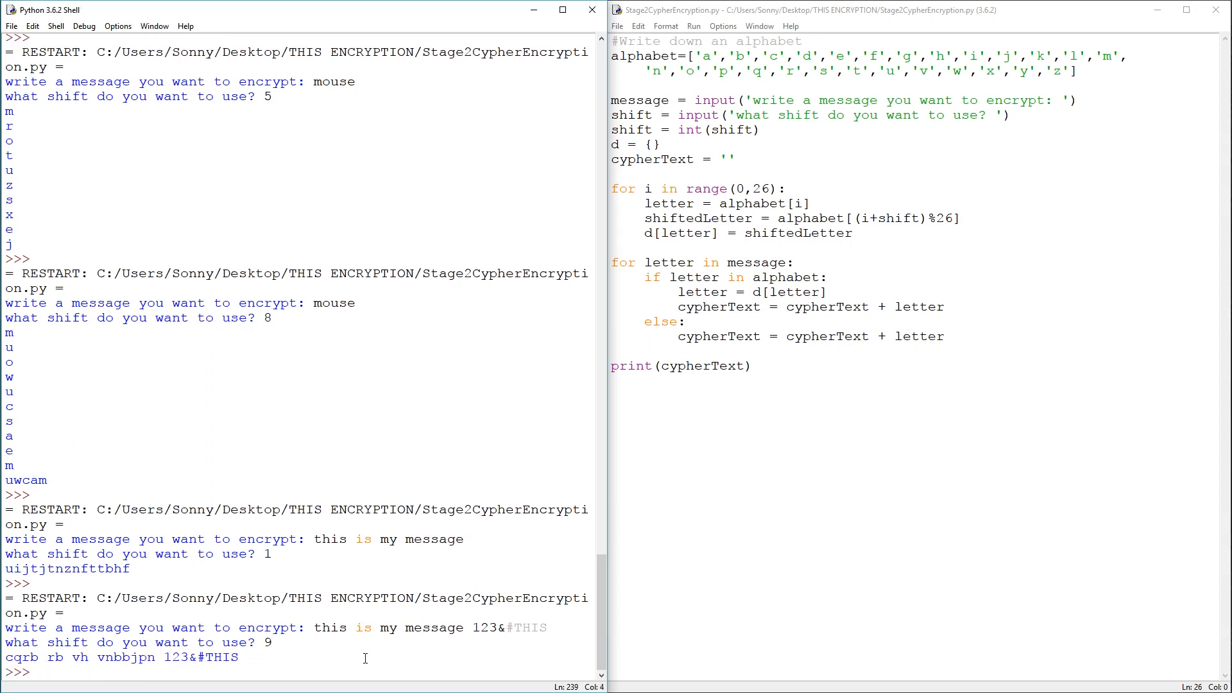
{"action": "left_click_drag", "start_coordinate": [162, 658], "coordinate": [239, 658]}
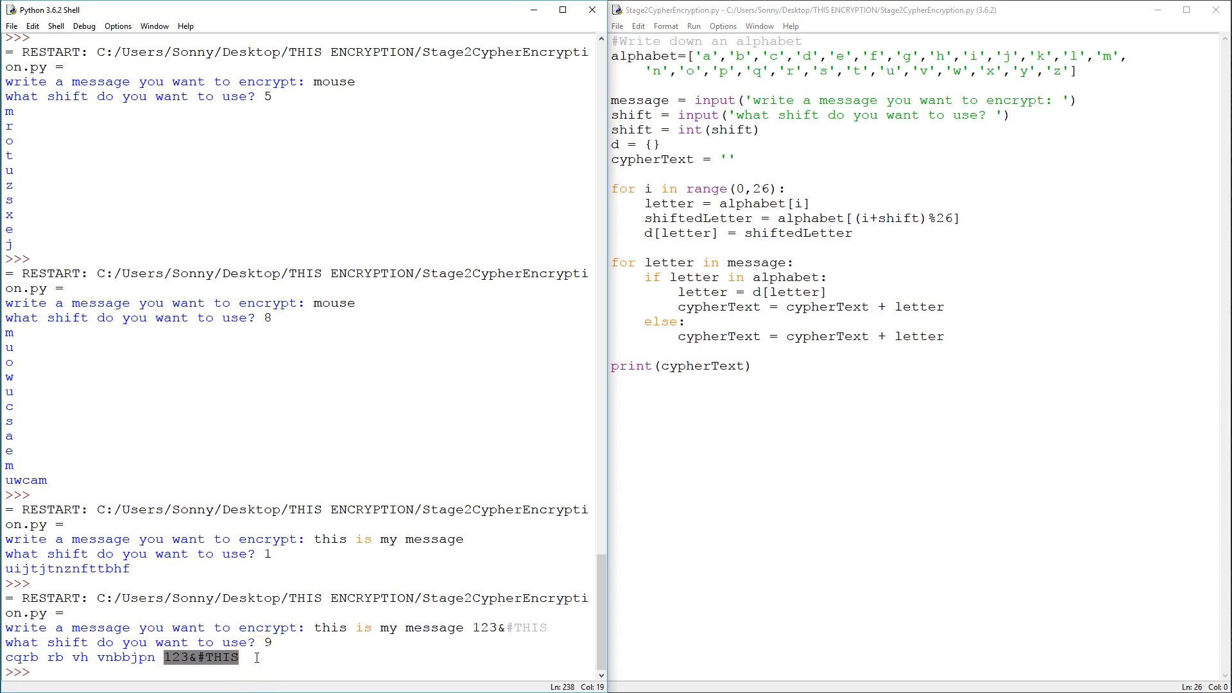
{"action": "mouse_move", "coordinate": [540, 500]}
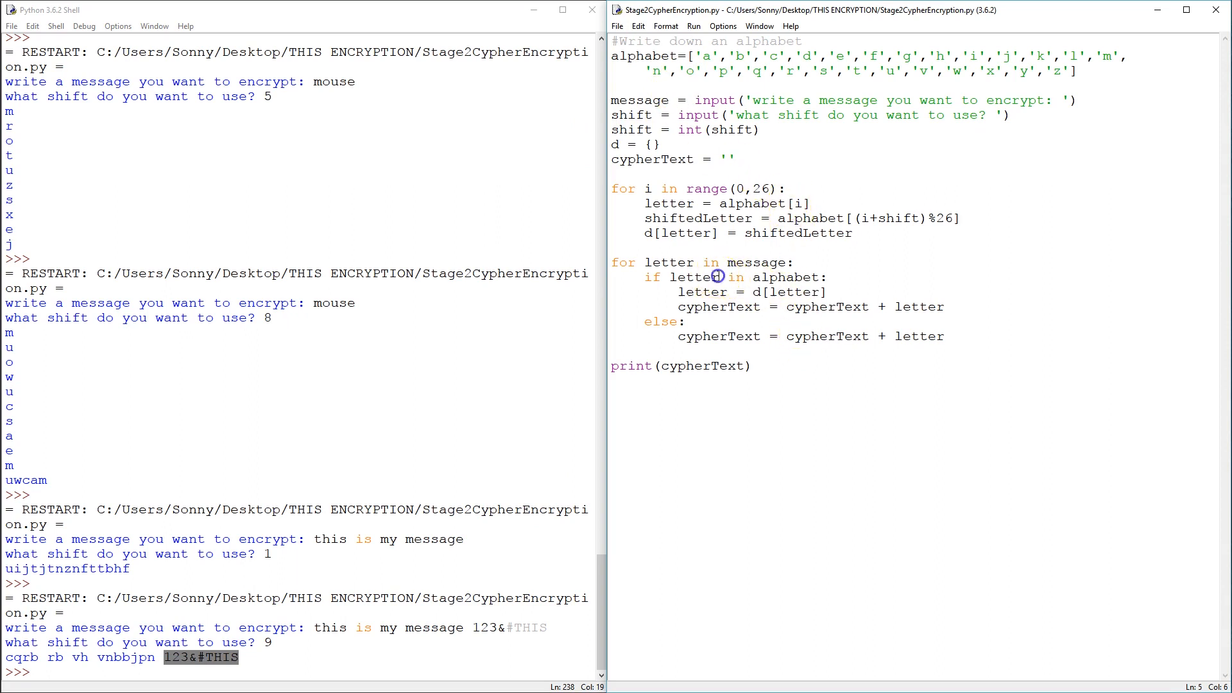
Try letter.lower() inside the if condition's alphabet check.
{"action": "type", "text": "."}
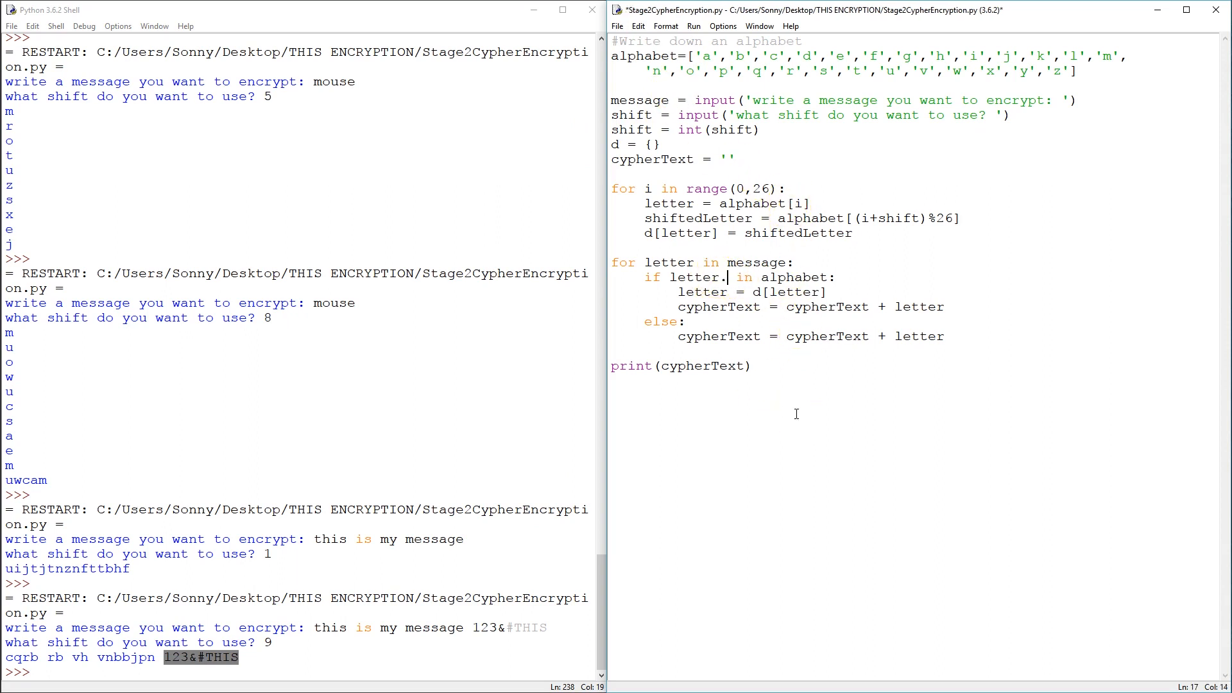
{"action": "type", "text": ".lower("}
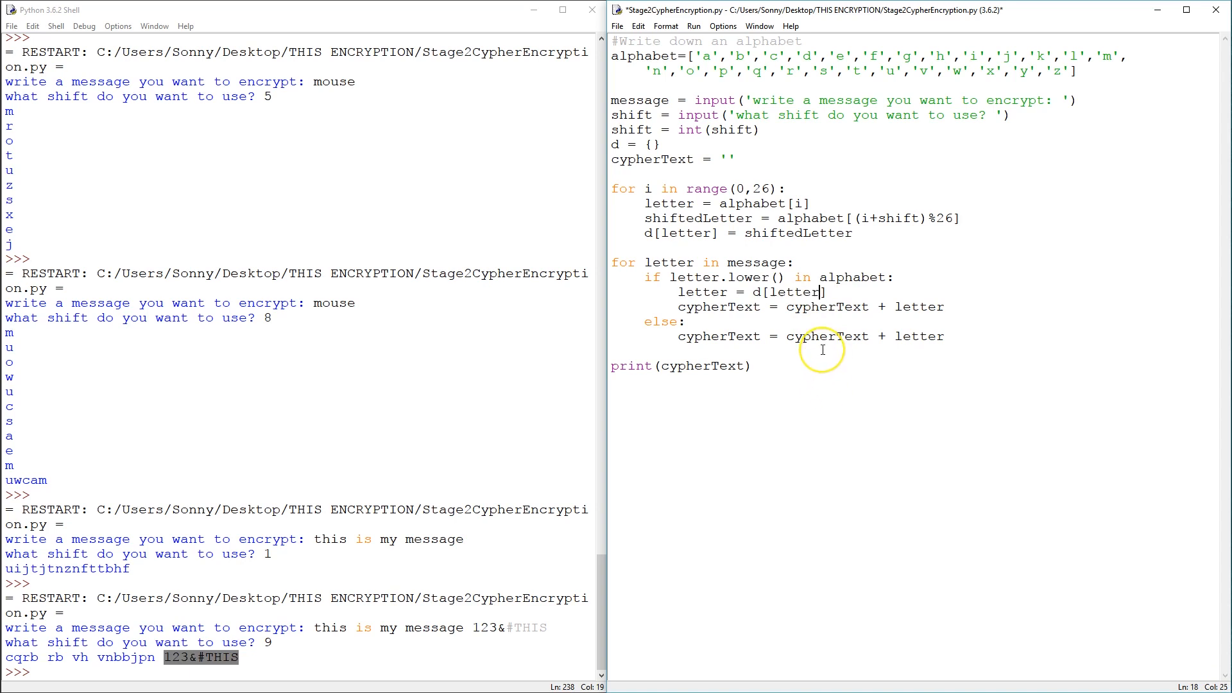
{"action": "mouse_move", "coordinate": [822, 350]}
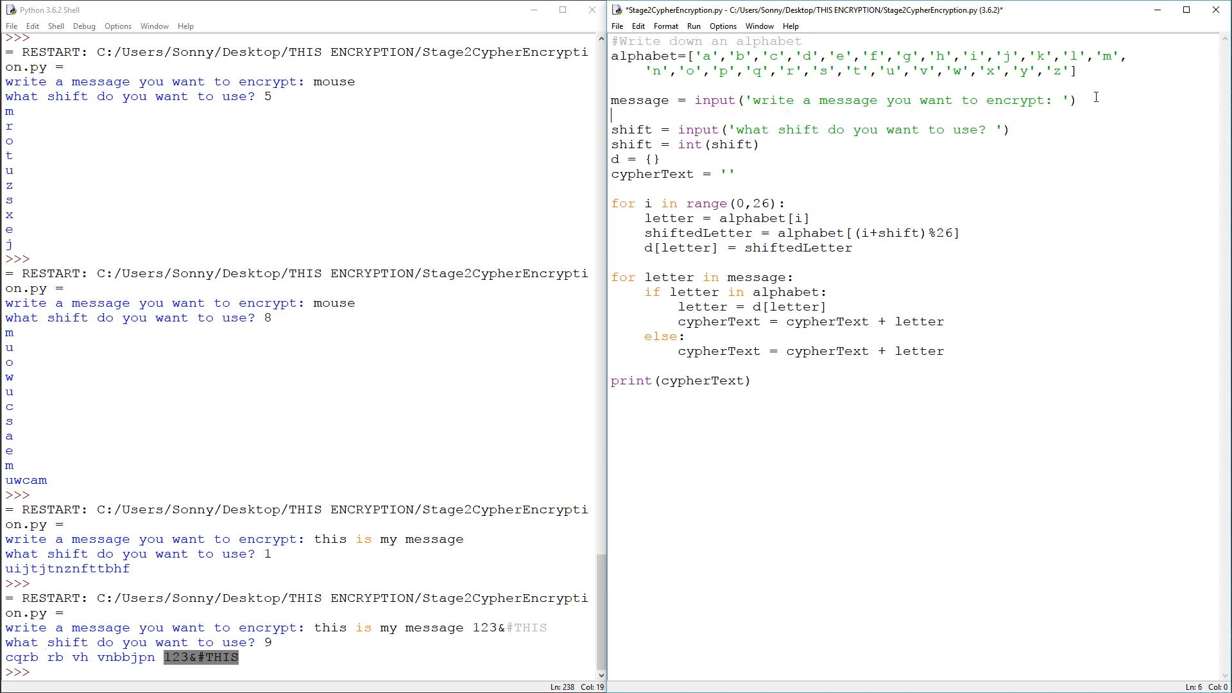
Add 'message = message.lower()' right after the input line so the whole message is lowercased.
{"action": "type", "text": "message"}
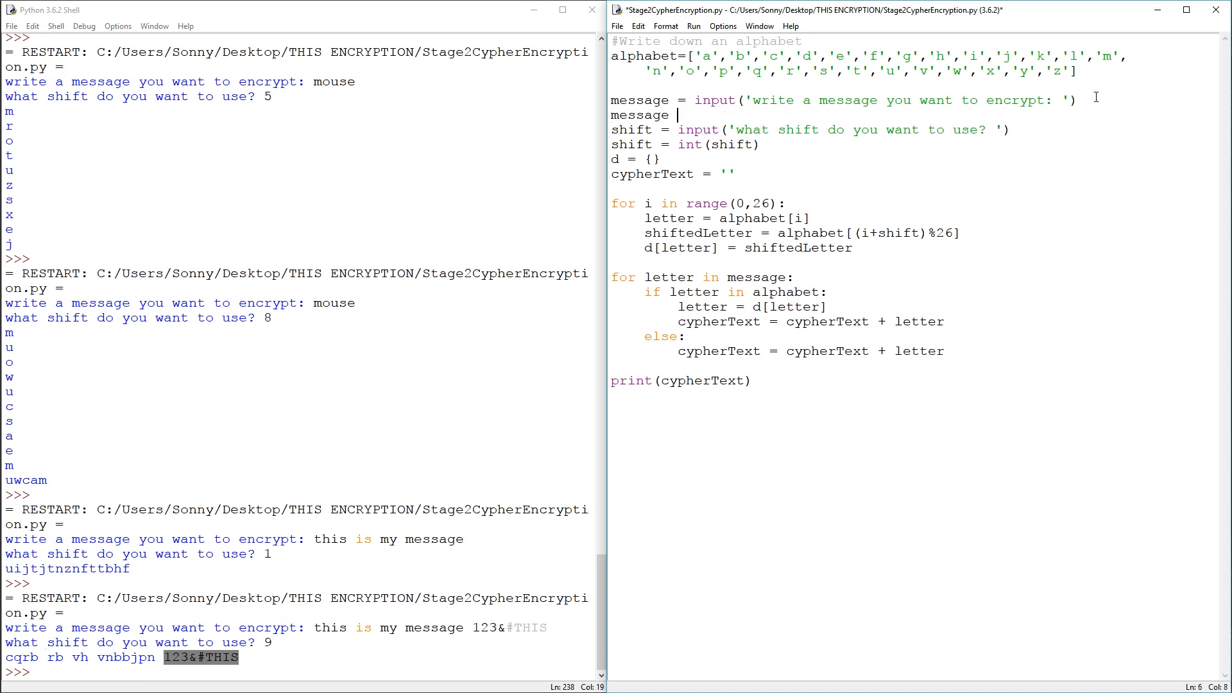
{"action": "type", "text": "= message"}
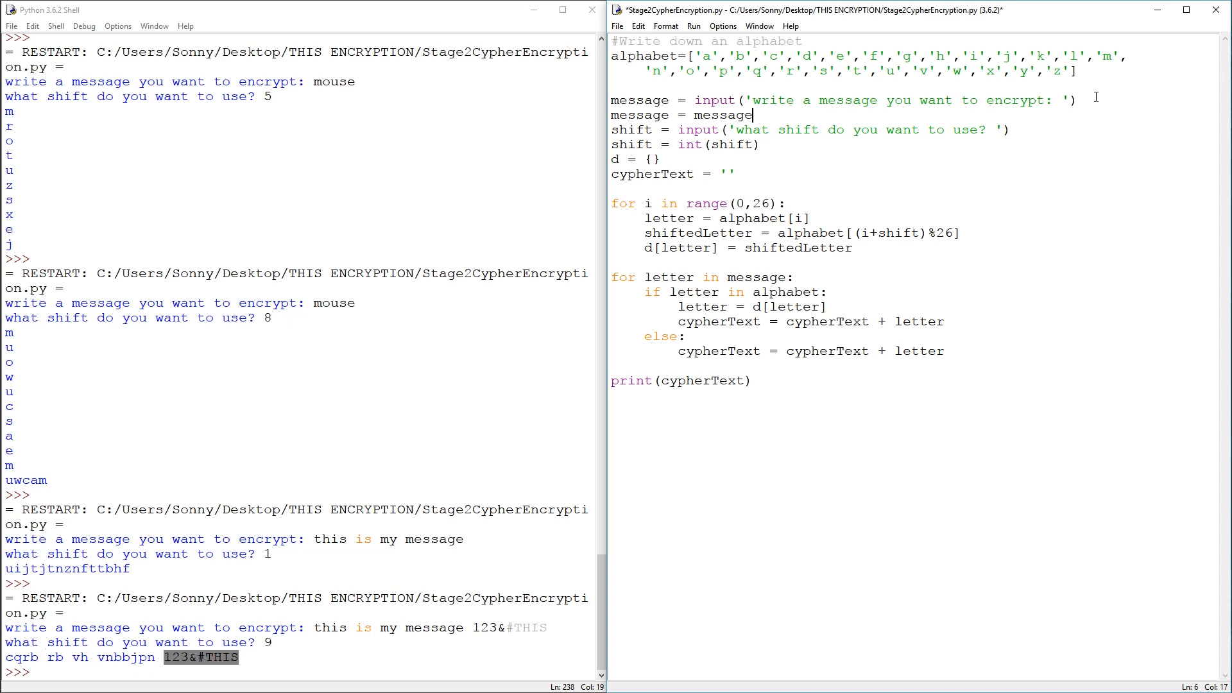
{"action": "type", "text": ".lower("}
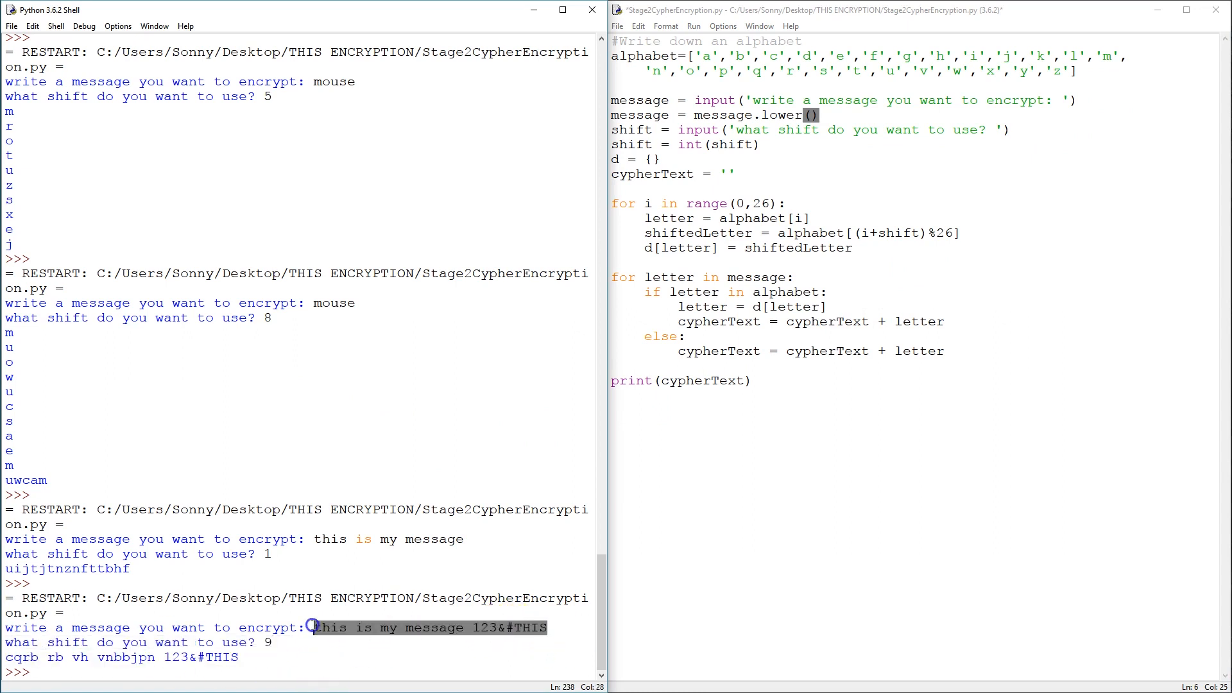
{"action": "left_click", "coordinate": [387, 642]}
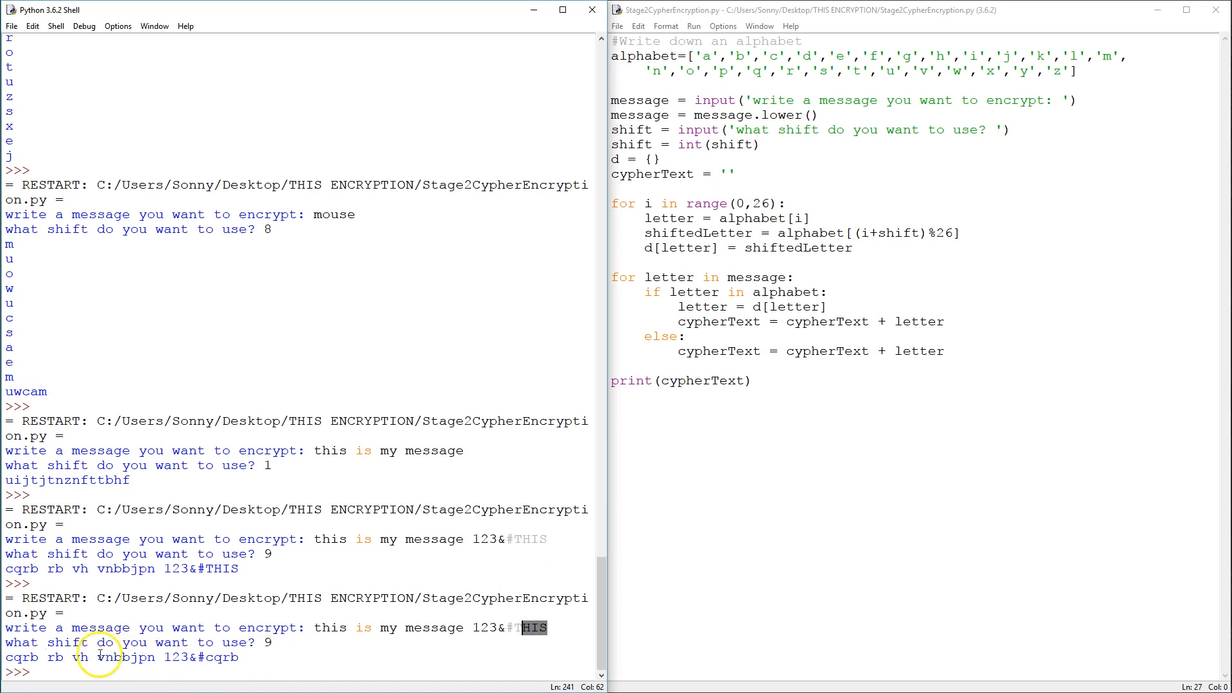
{"action": "left_click", "coordinate": [242, 657]}
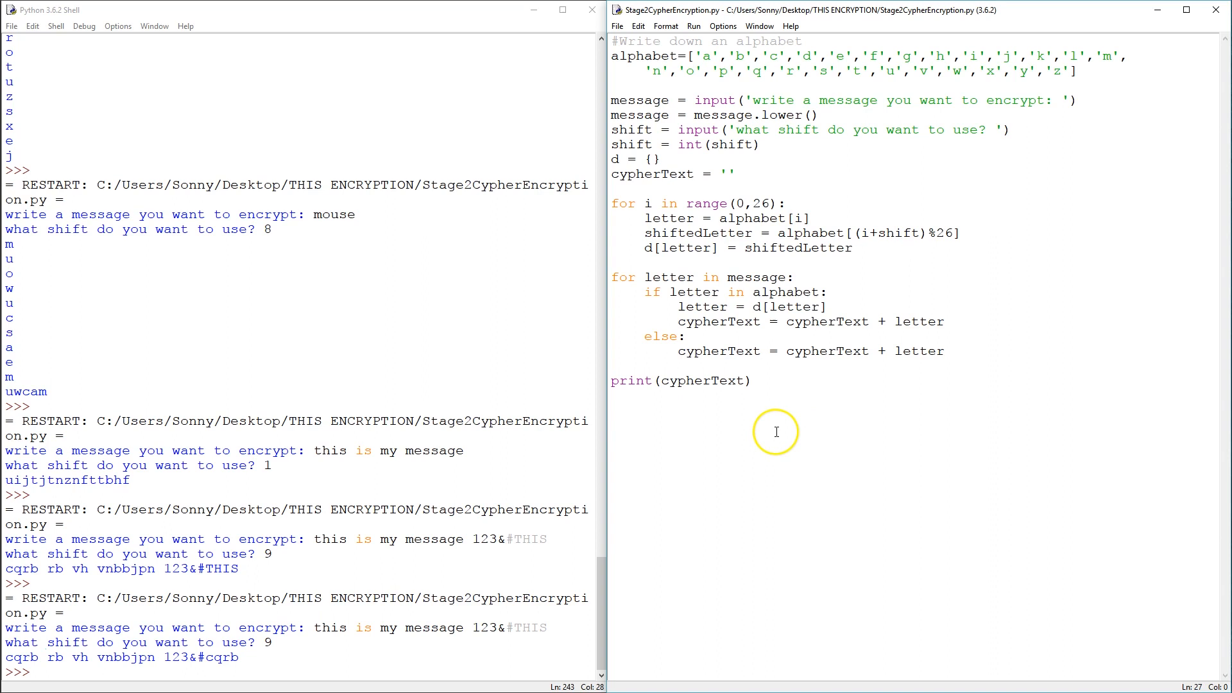
{"action": "mouse_move", "coordinate": [335, 474]}
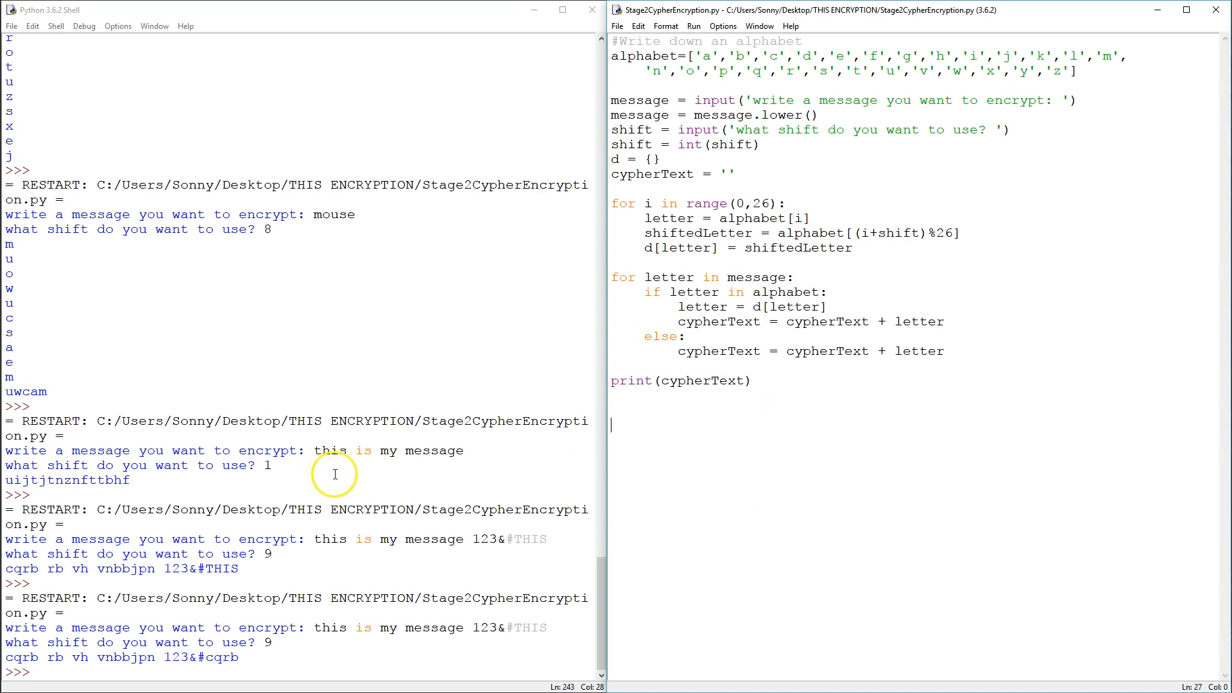
{"action": "mouse_move", "coordinate": [660, 388]}
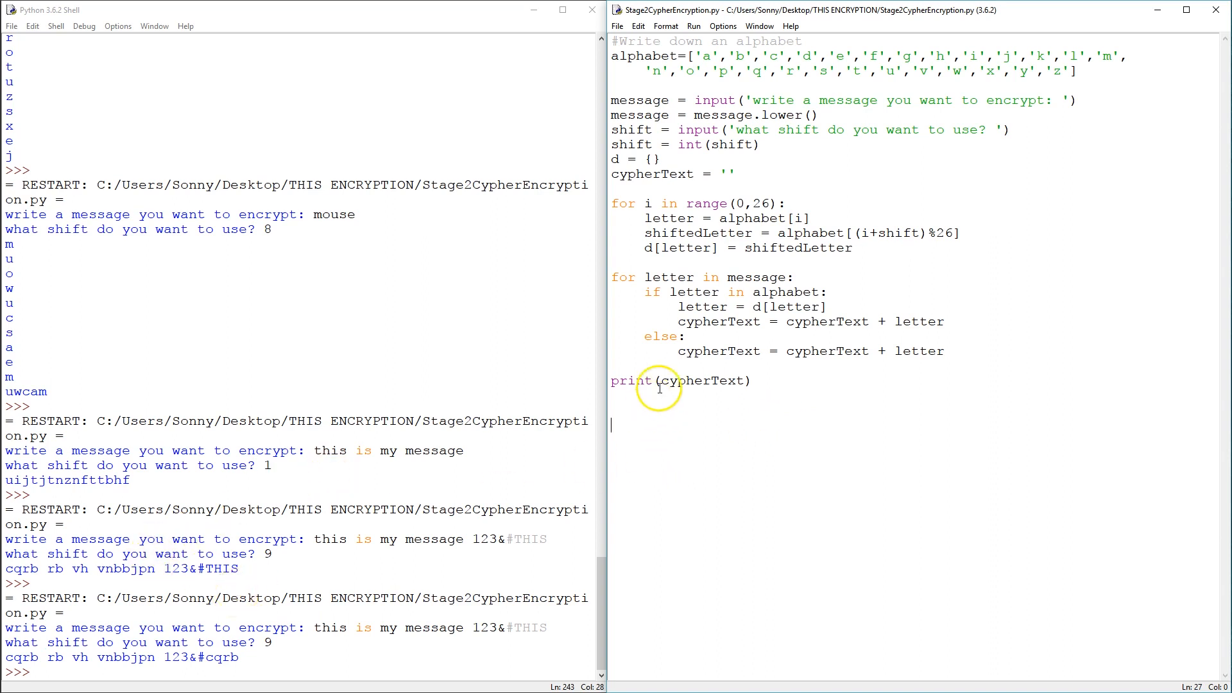
{"action": "mouse_move", "coordinate": [691, 360]}
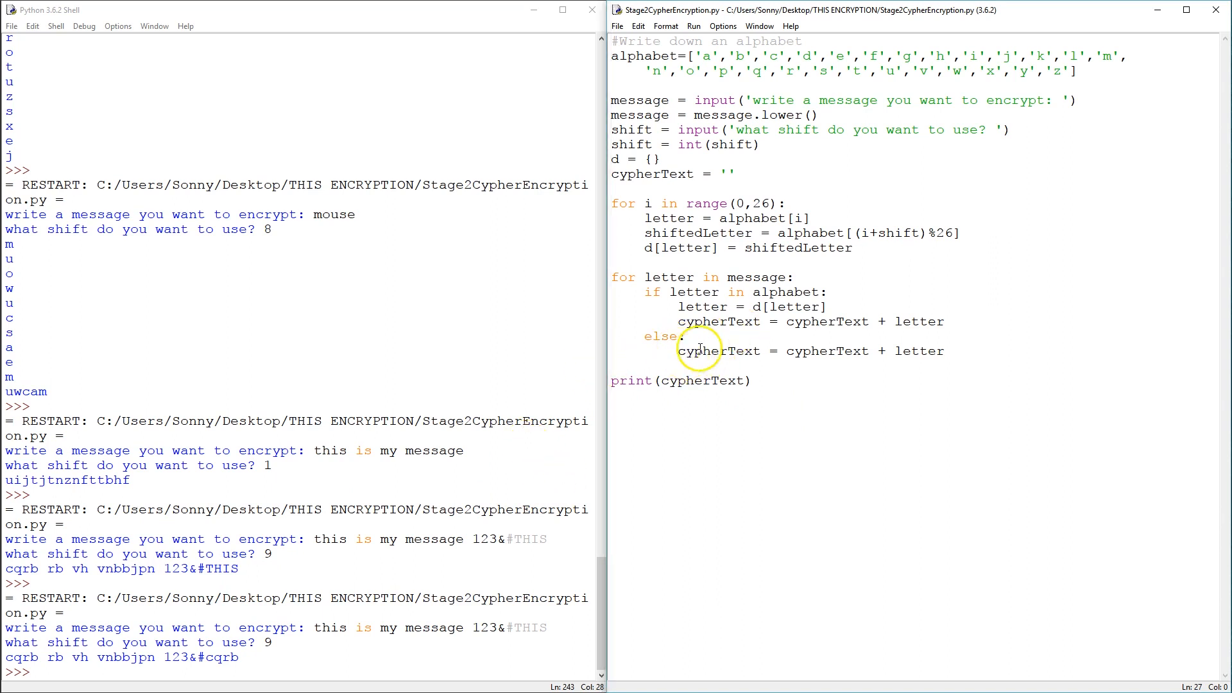
{"action": "mouse_move", "coordinate": [731, 218]}
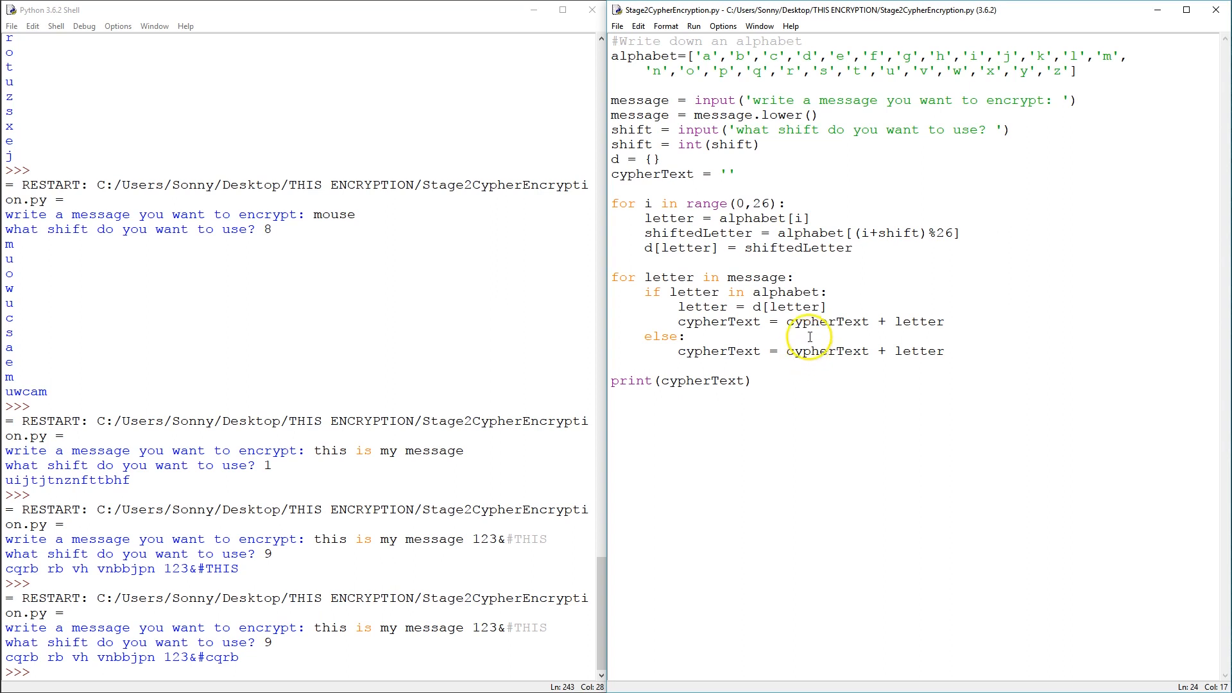
{"action": "mouse_move", "coordinate": [803, 334]}
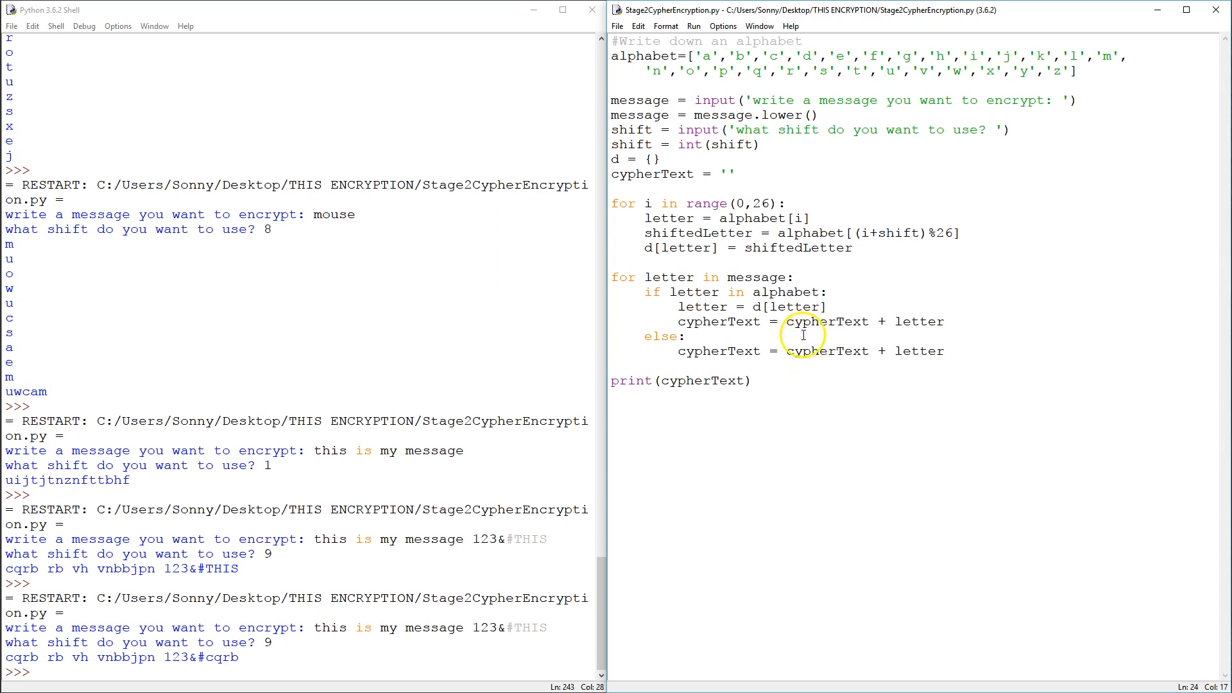